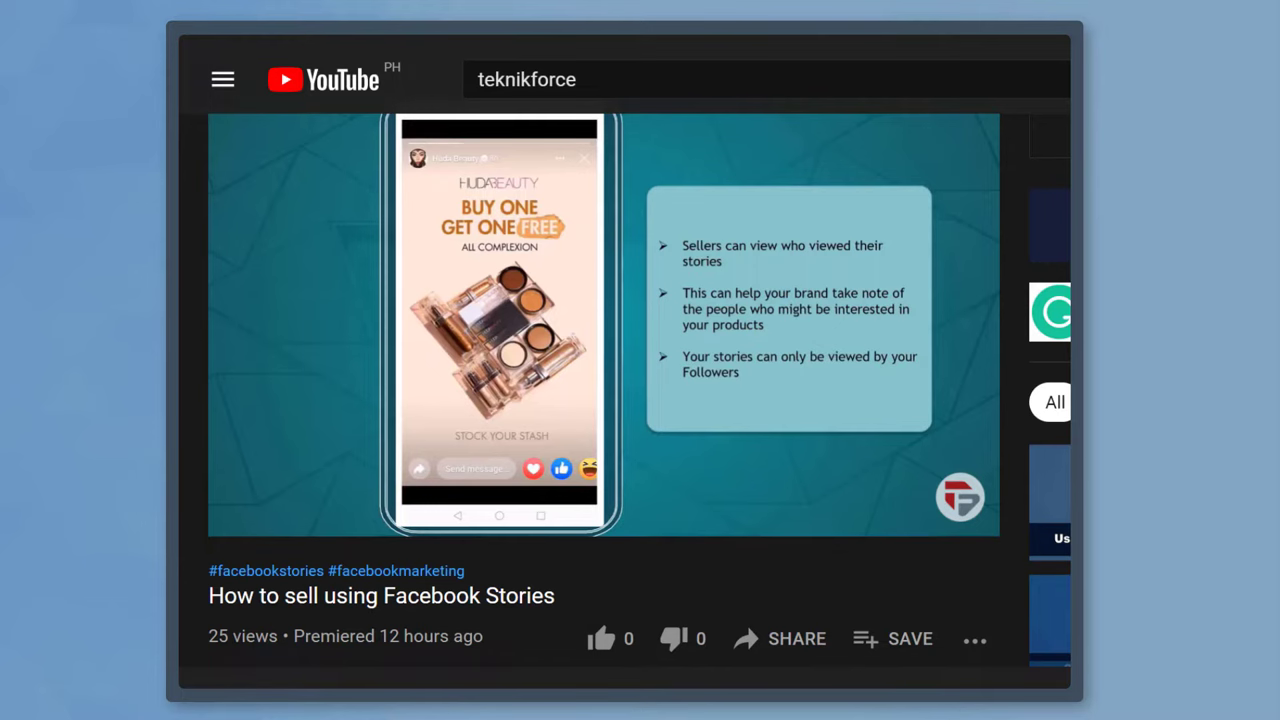
- In the sample booking form, choose Friday, continue to its page and pick one of the remaining appointment times
{"action": "left_click", "coordinate": [602, 638]}
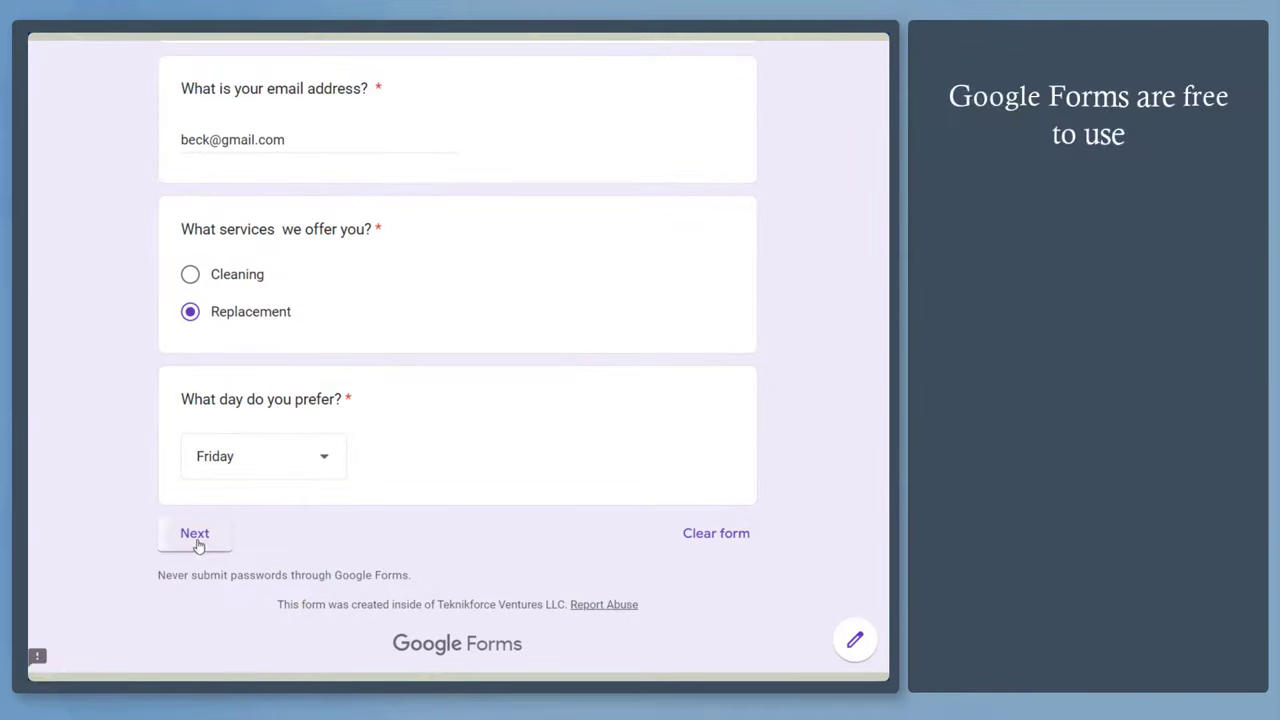
{"action": "left_click", "coordinate": [196, 534]}
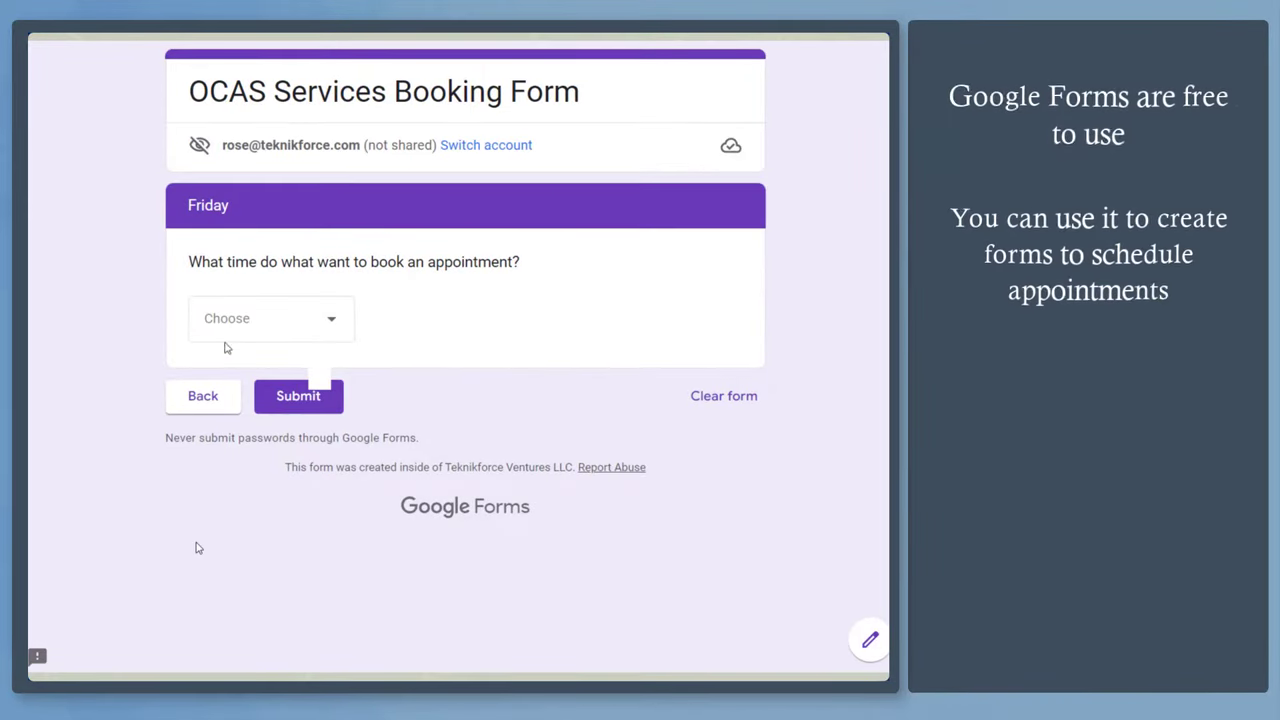
{"action": "left_click", "coordinate": [270, 318]}
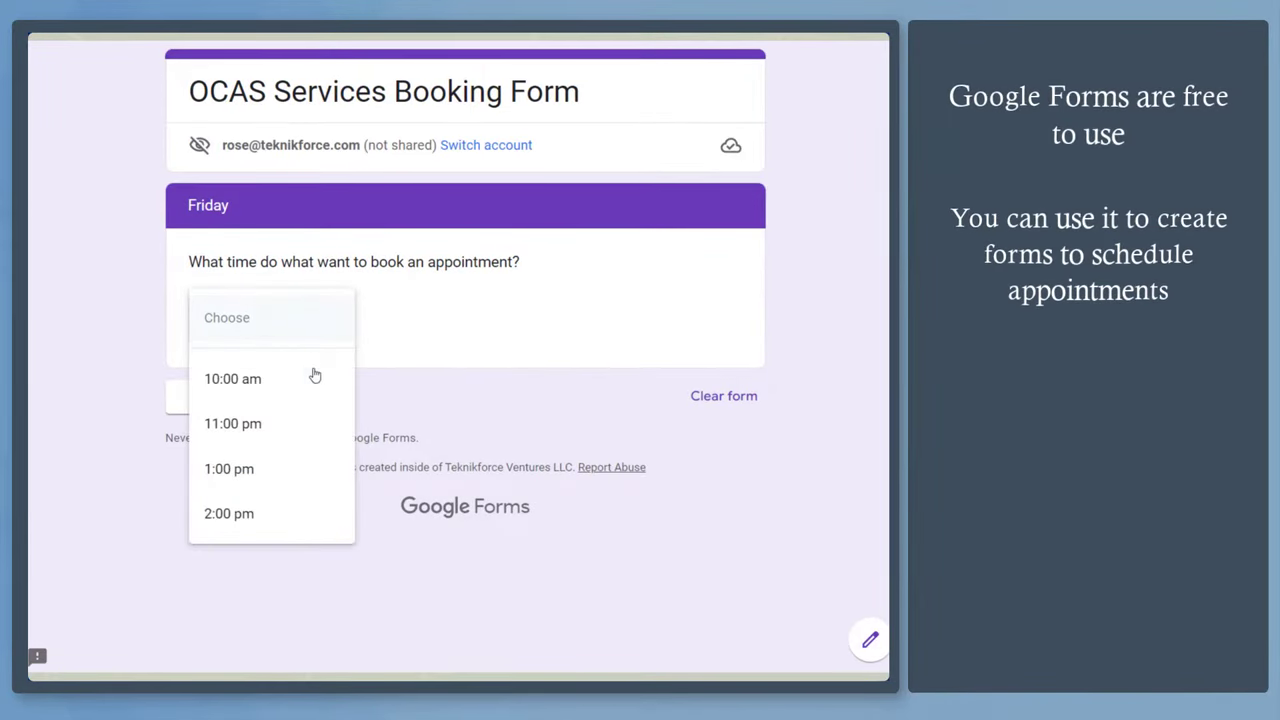
{"action": "left_click", "coordinate": [232, 378]}
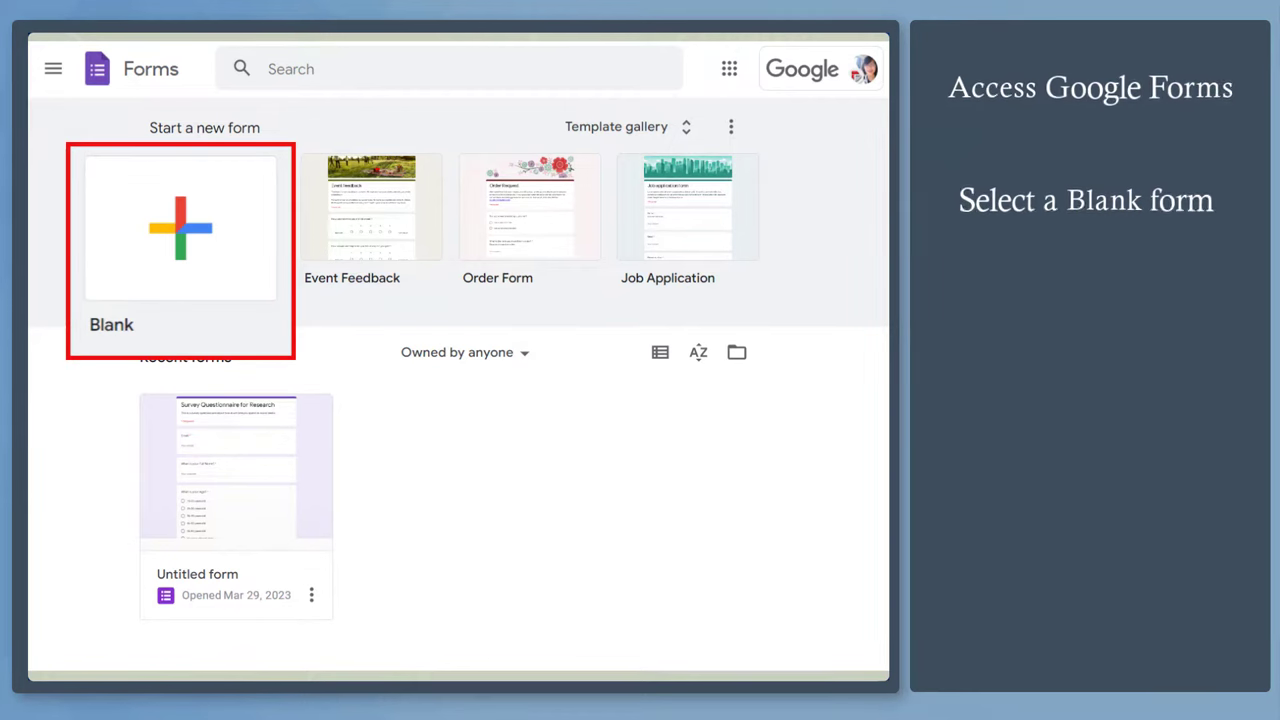
- Start a blank form and write its description: 'This form is for scheduling a booking appointment for our services. Pick a date from the...'
{"action": "left_click", "coordinate": [180, 228]}
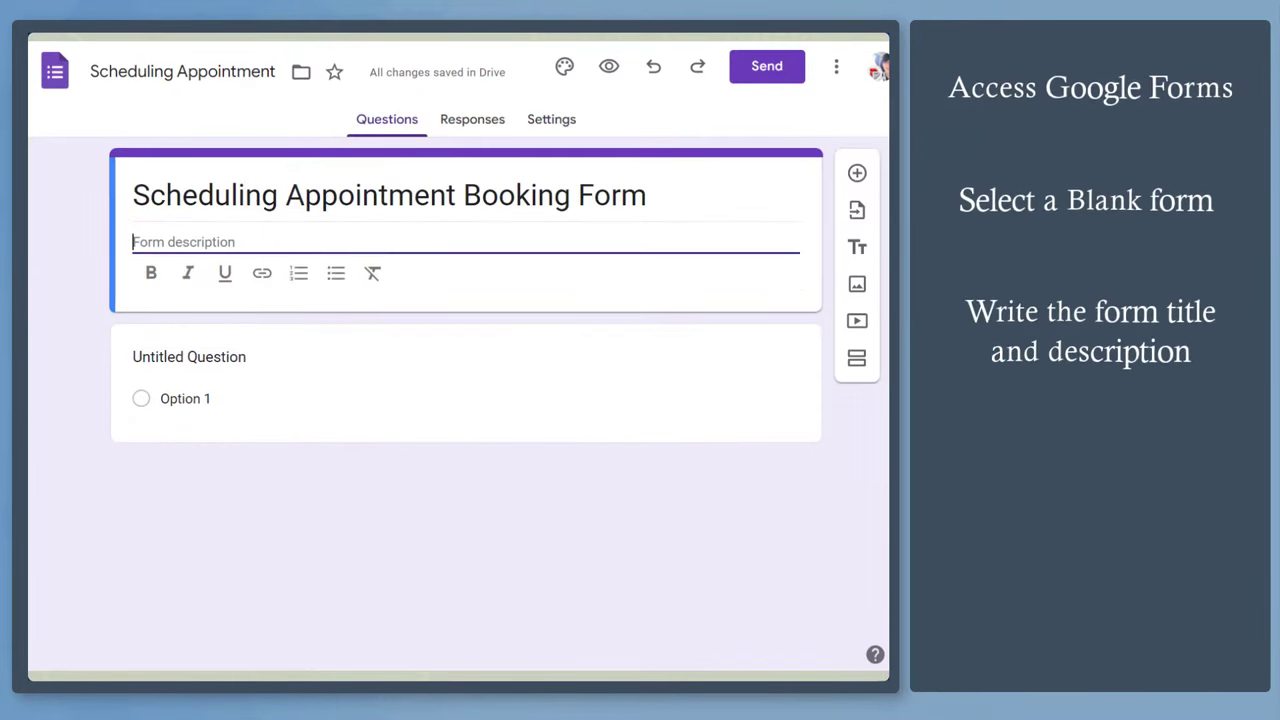
{"action": "type", "text": "This form is for scheduling a booking appointment for our servic"}
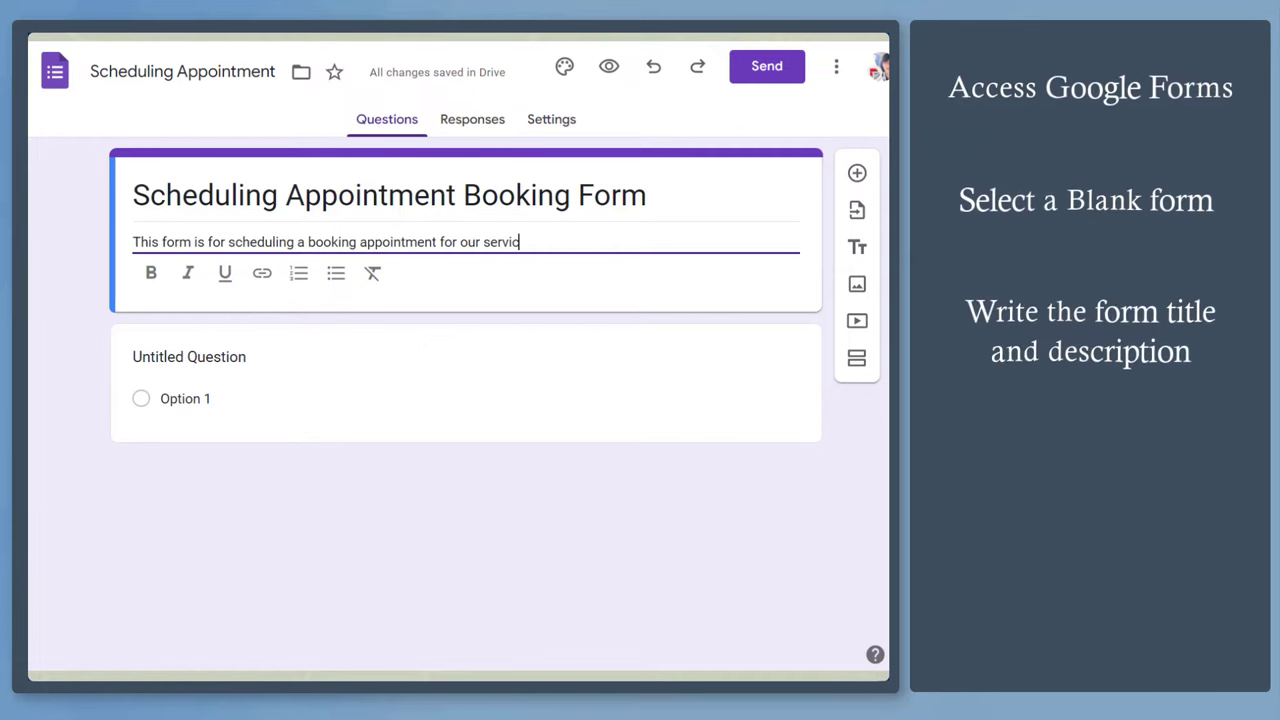
{"action": "type", "text": "es. Pick a date from the"}
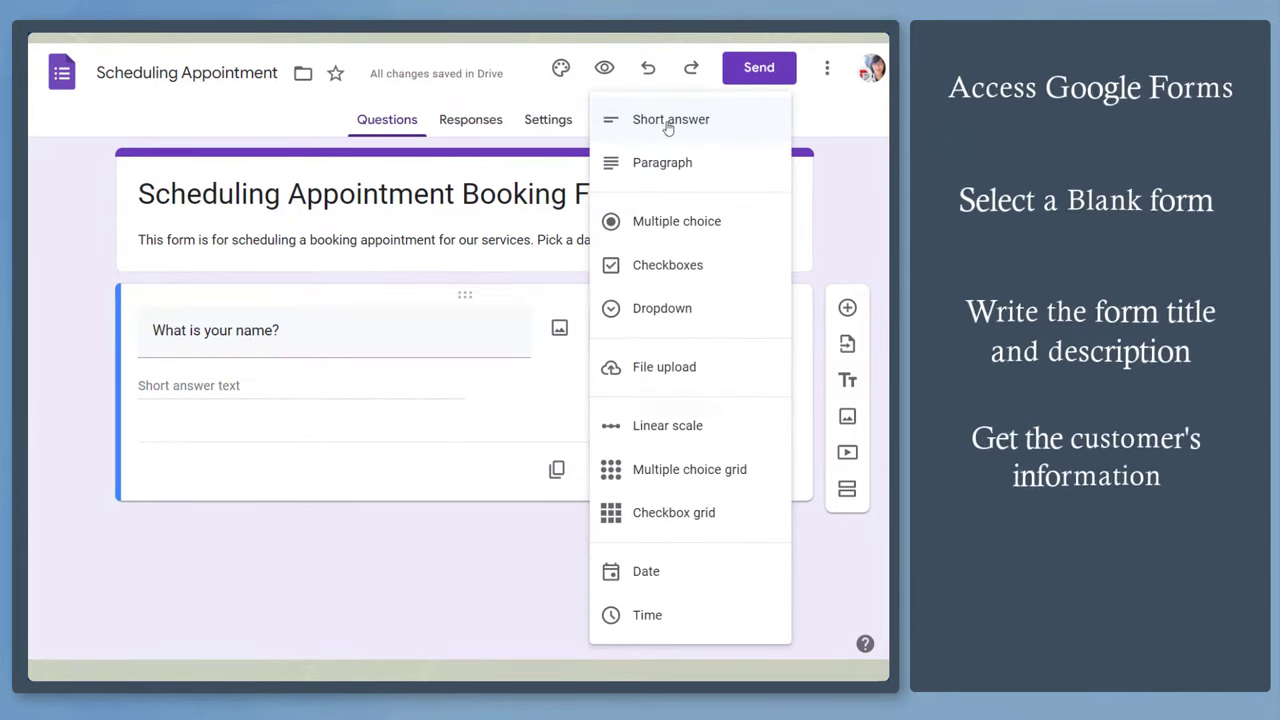
- Make the name question a required short answer and add a following question for the email address
{"action": "left_click", "coordinate": [670, 120]}
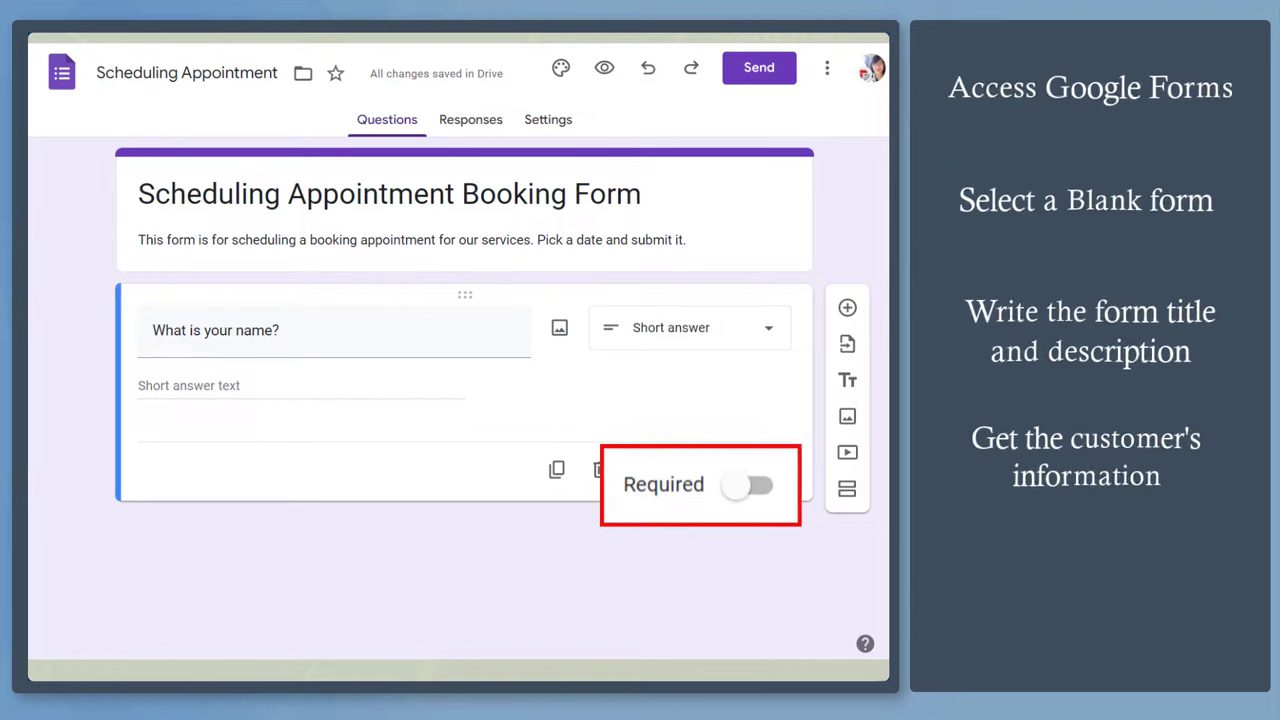
{"action": "left_click", "coordinate": [748, 486]}
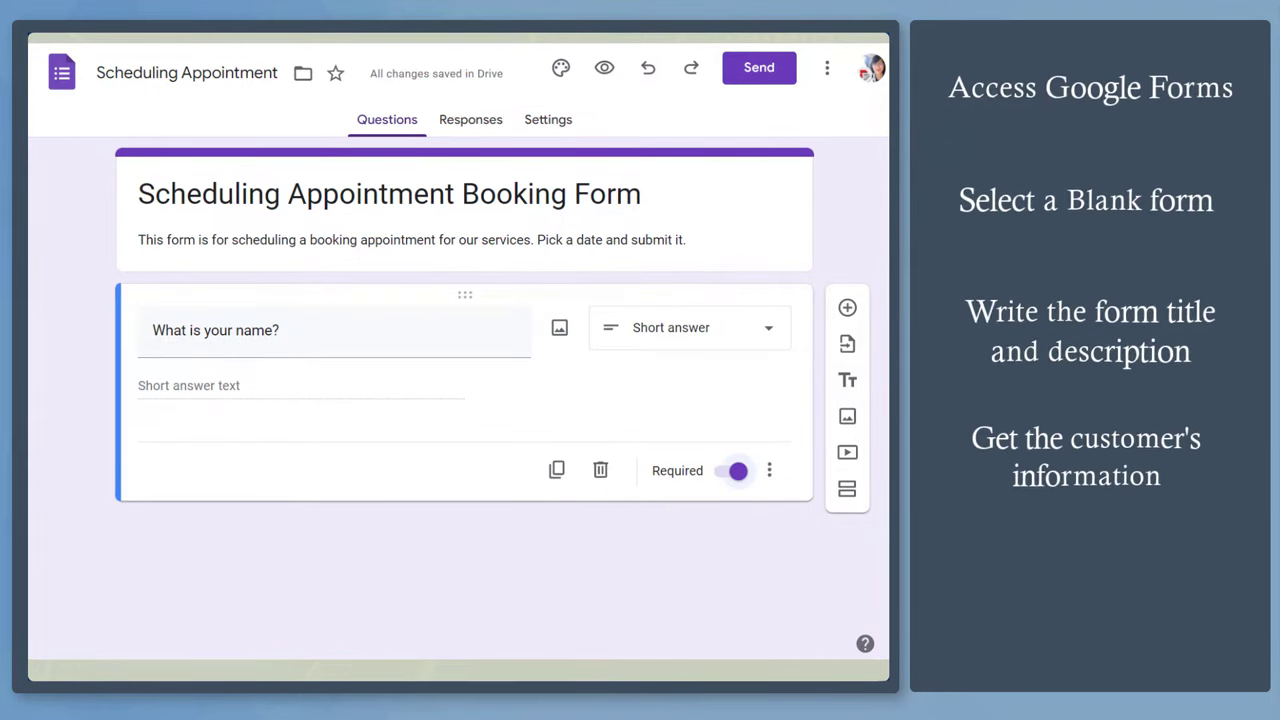
{"action": "mouse_move", "coordinate": [846, 308]}
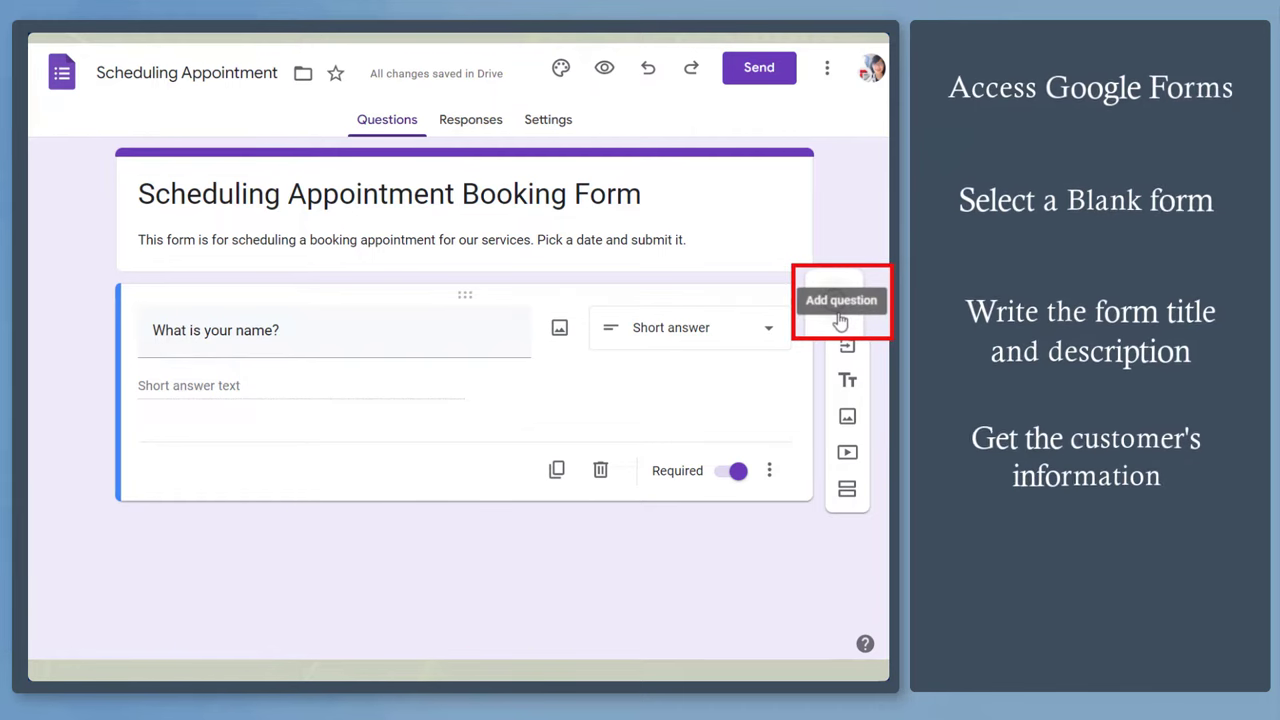
{"action": "left_click", "coordinate": [840, 310]}
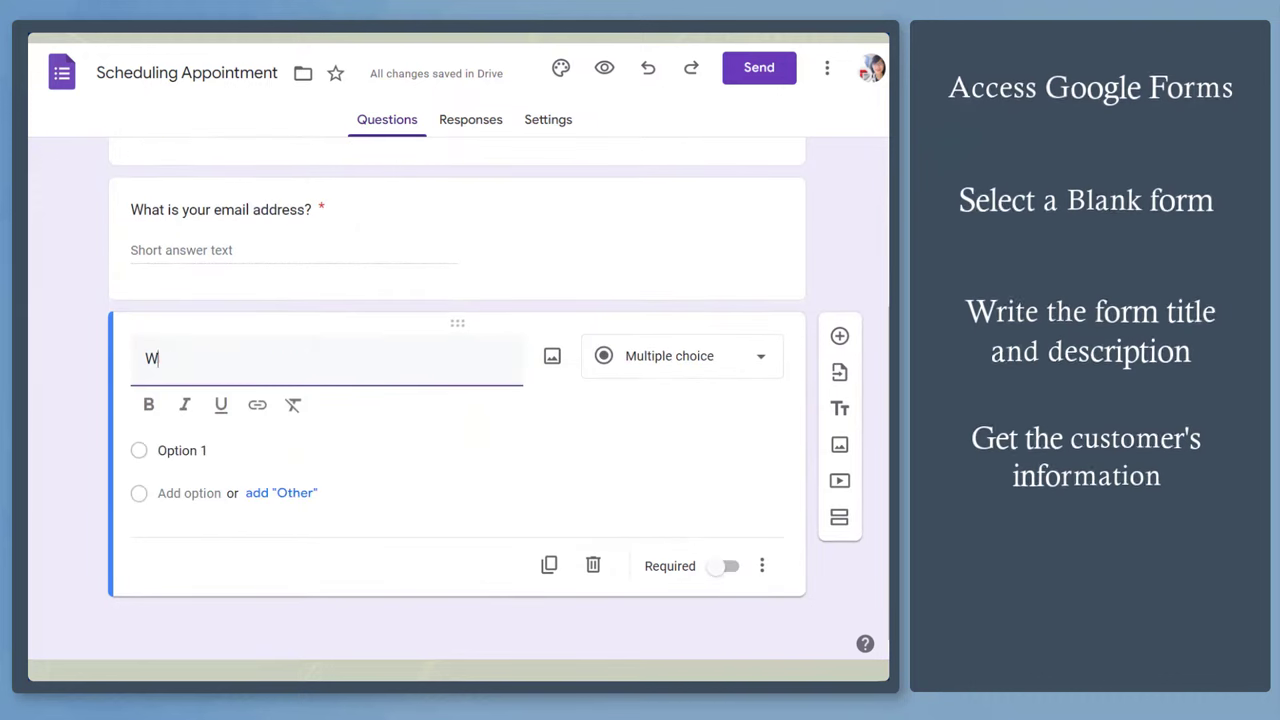
- Add a 'What services we offer you?' multiple-choice question with Cleaning and Replacement options
{"action": "type", "text": "What services  we offer you?"}
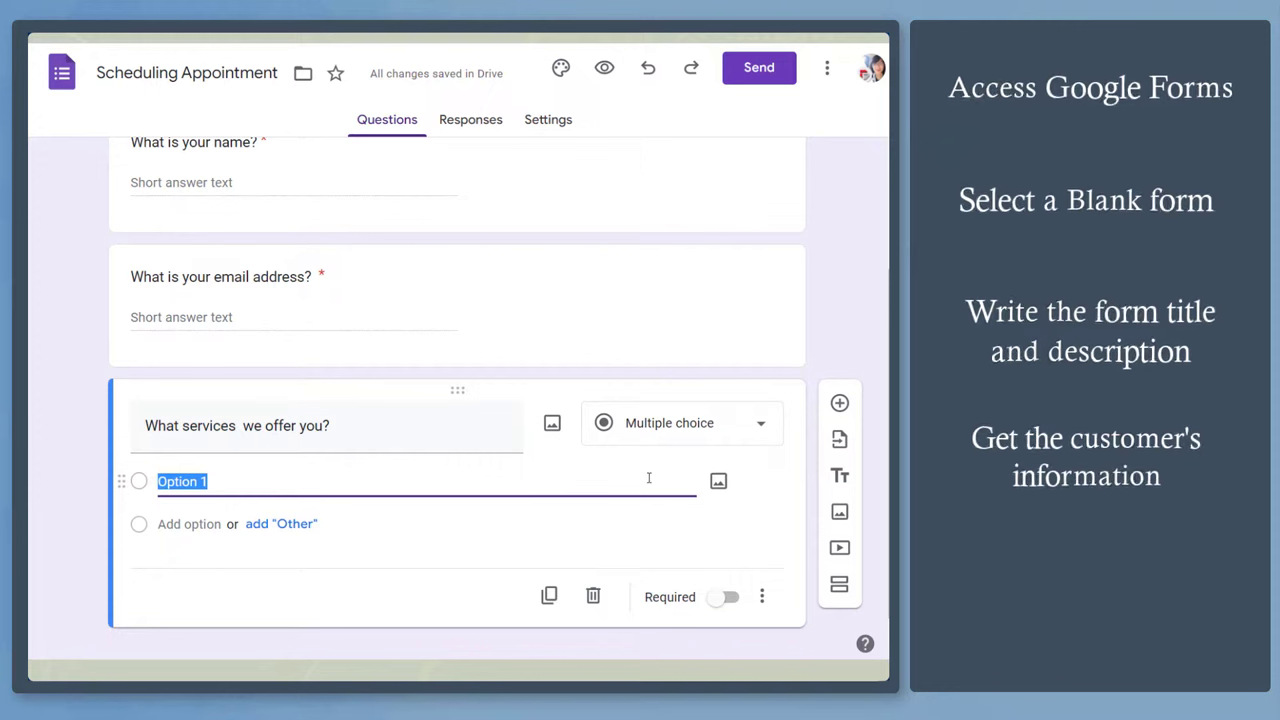
{"action": "type", "text": "Replacement"}
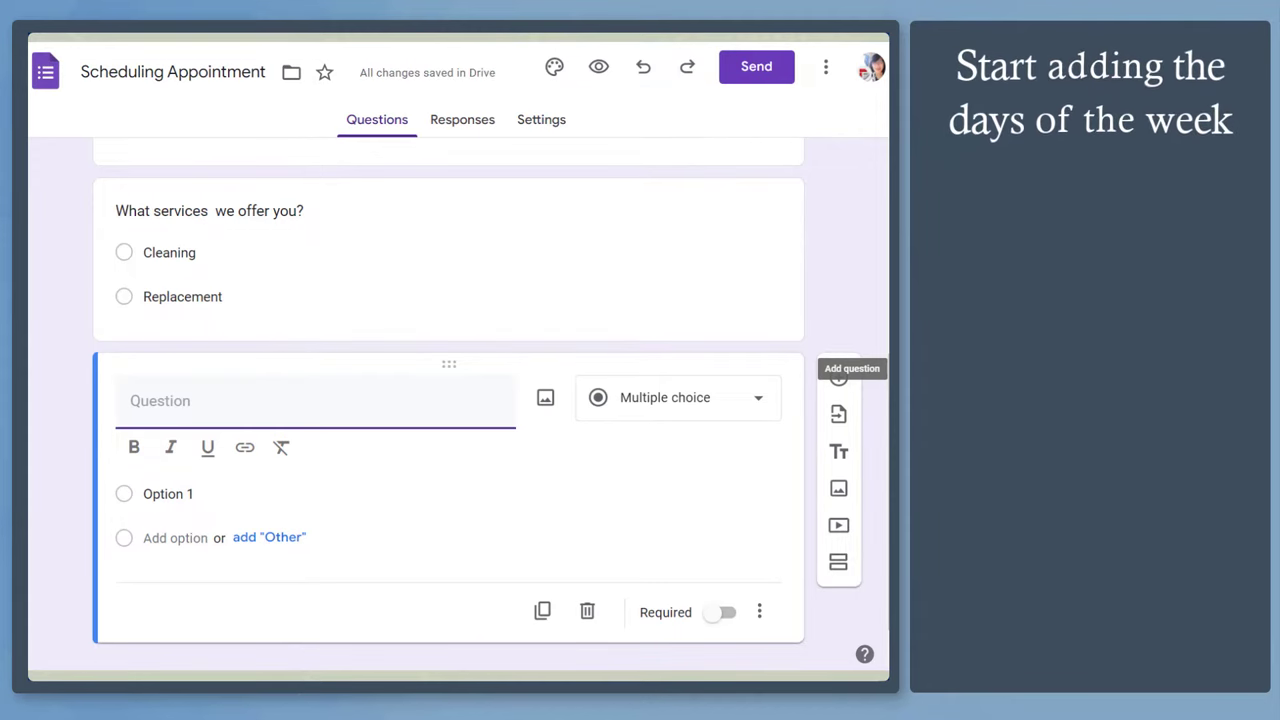
- Add a required 'What day do you prefer?' dropdown listing Monday, Tuesday, Thursday and Friday
{"action": "type", "text": "What day do you prefer?"}
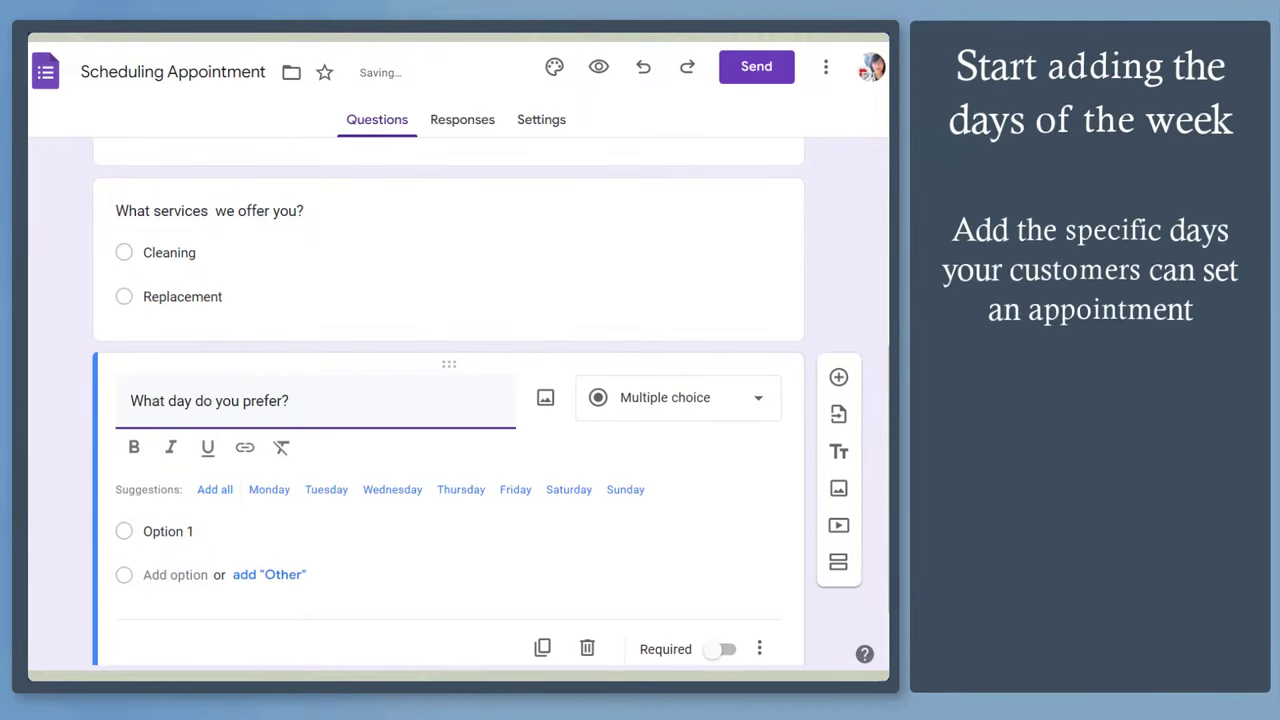
{"action": "left_click", "coordinate": [268, 490]}
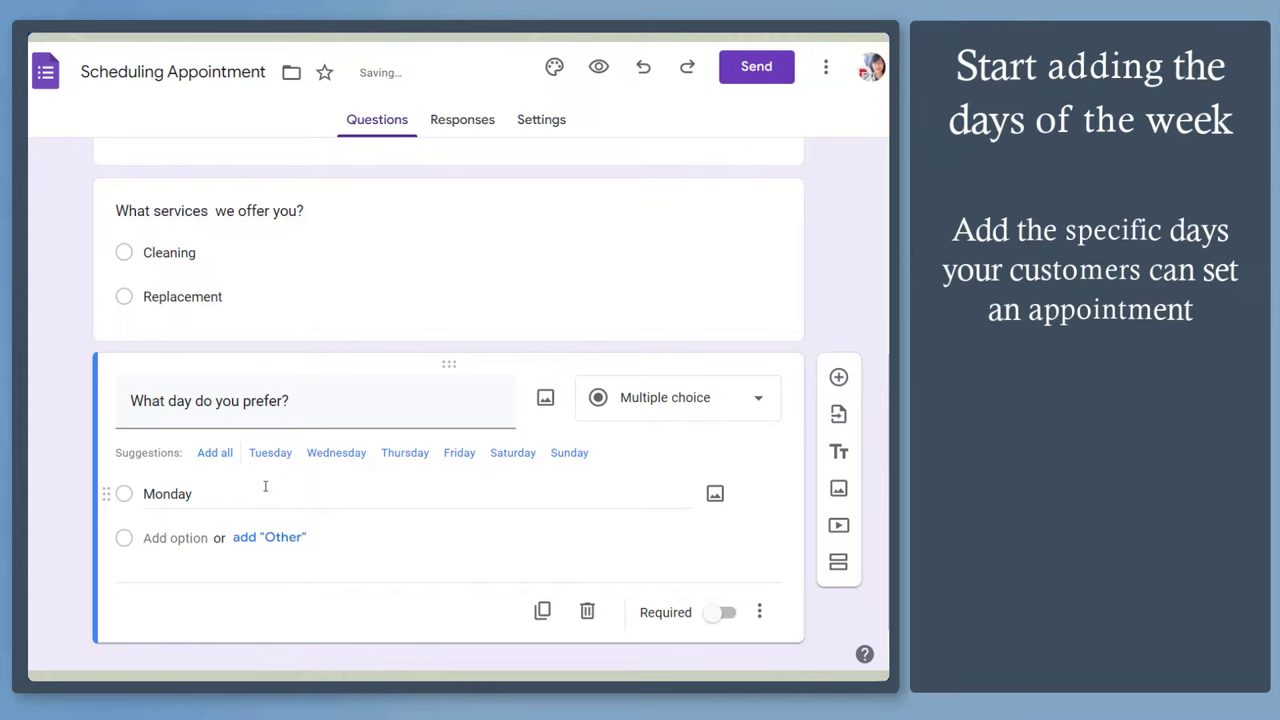
{"action": "left_click", "coordinate": [270, 452]}
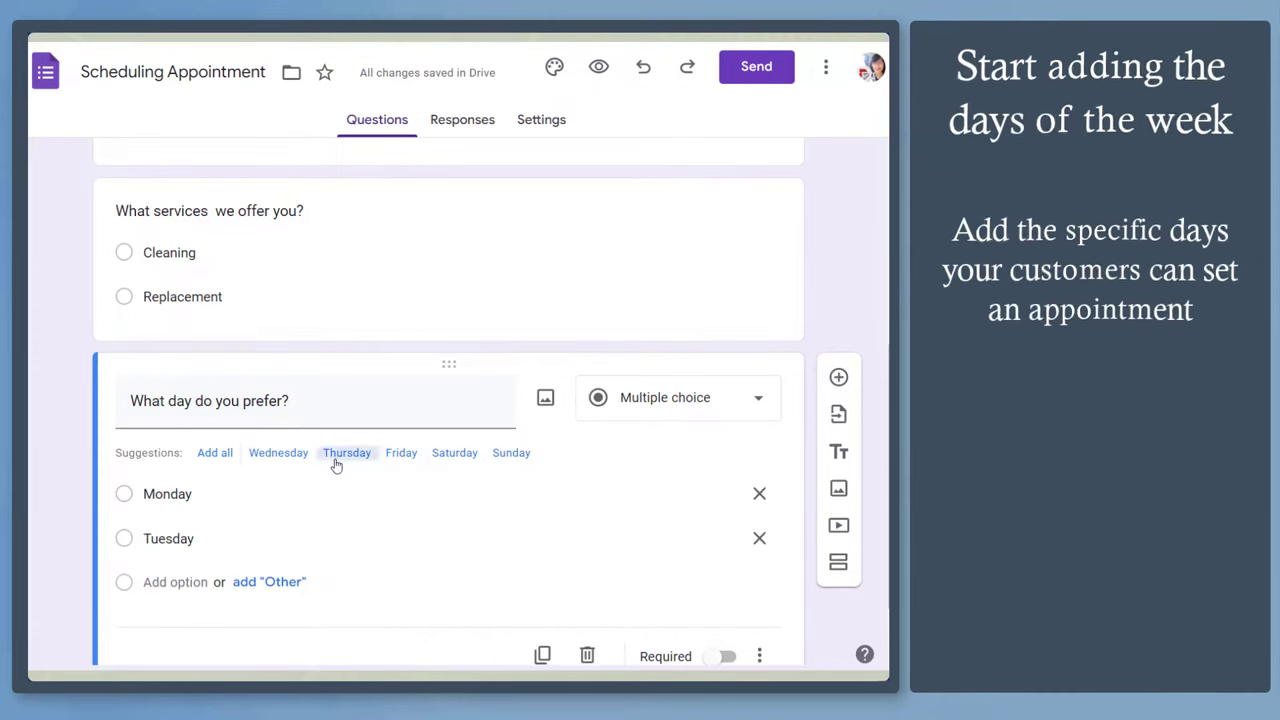
{"action": "left_click", "coordinate": [346, 452]}
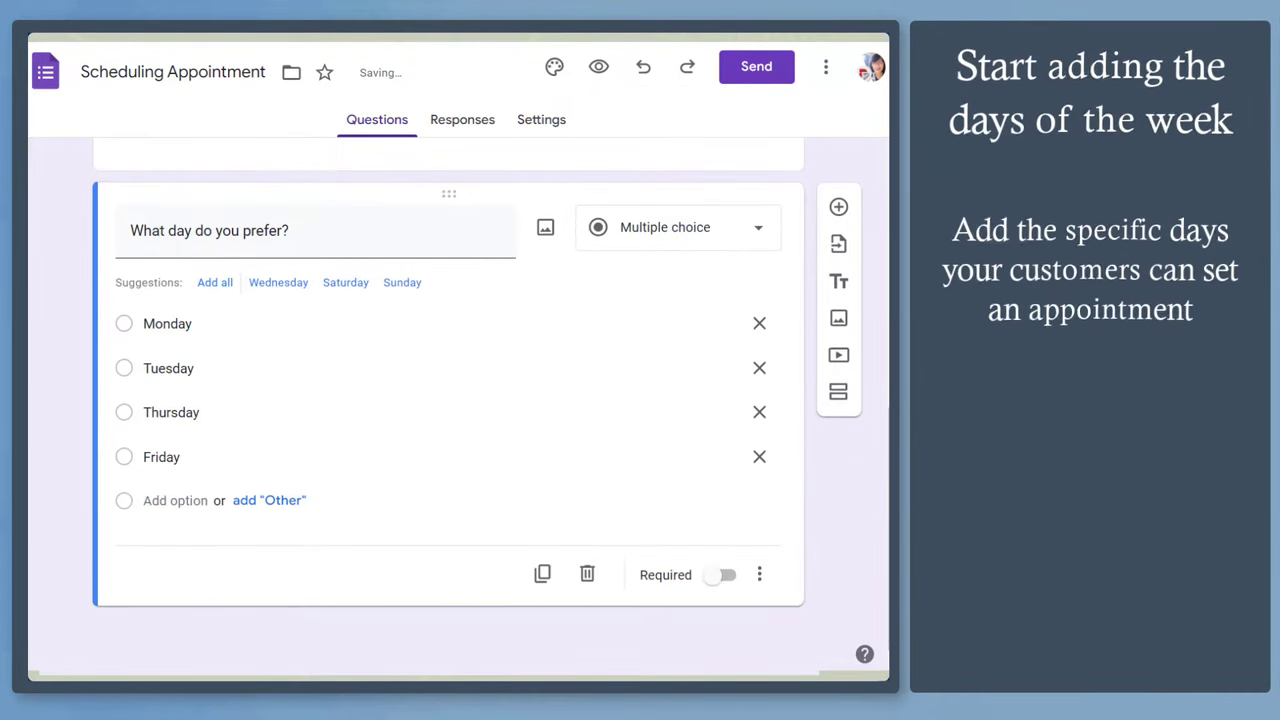
{"action": "left_click", "coordinate": [676, 228]}
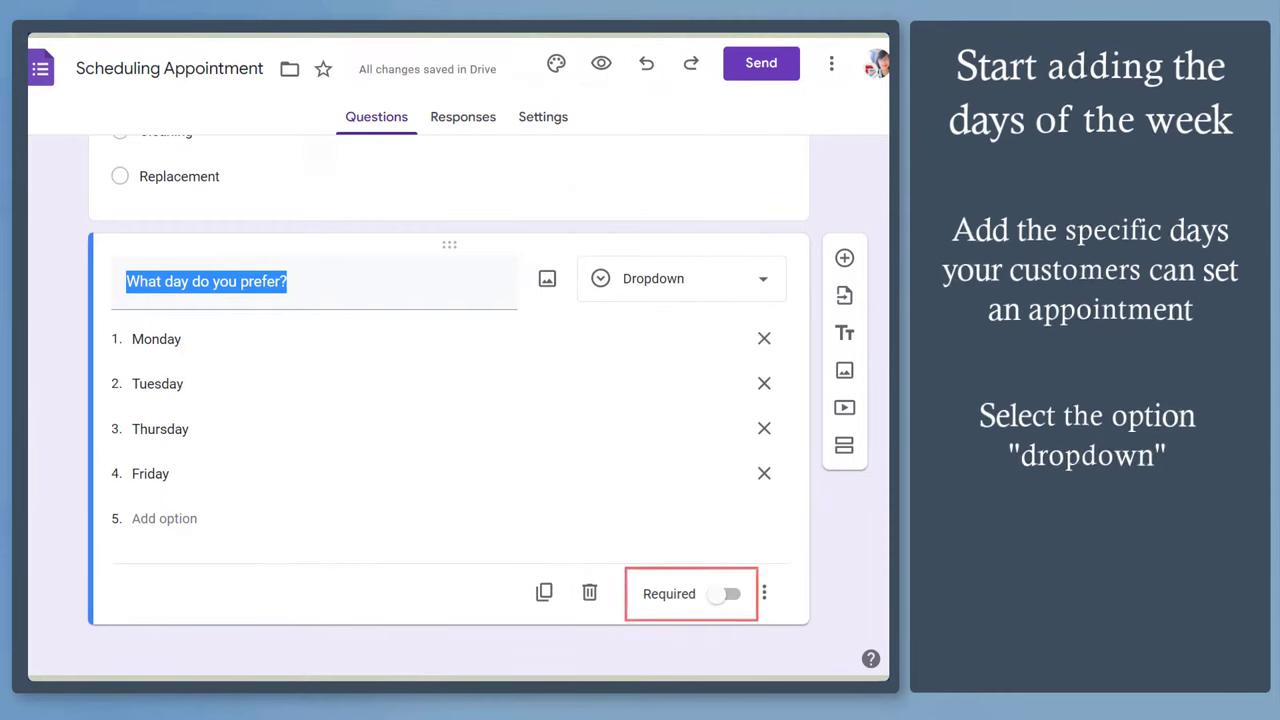
{"action": "left_click", "coordinate": [680, 278]}
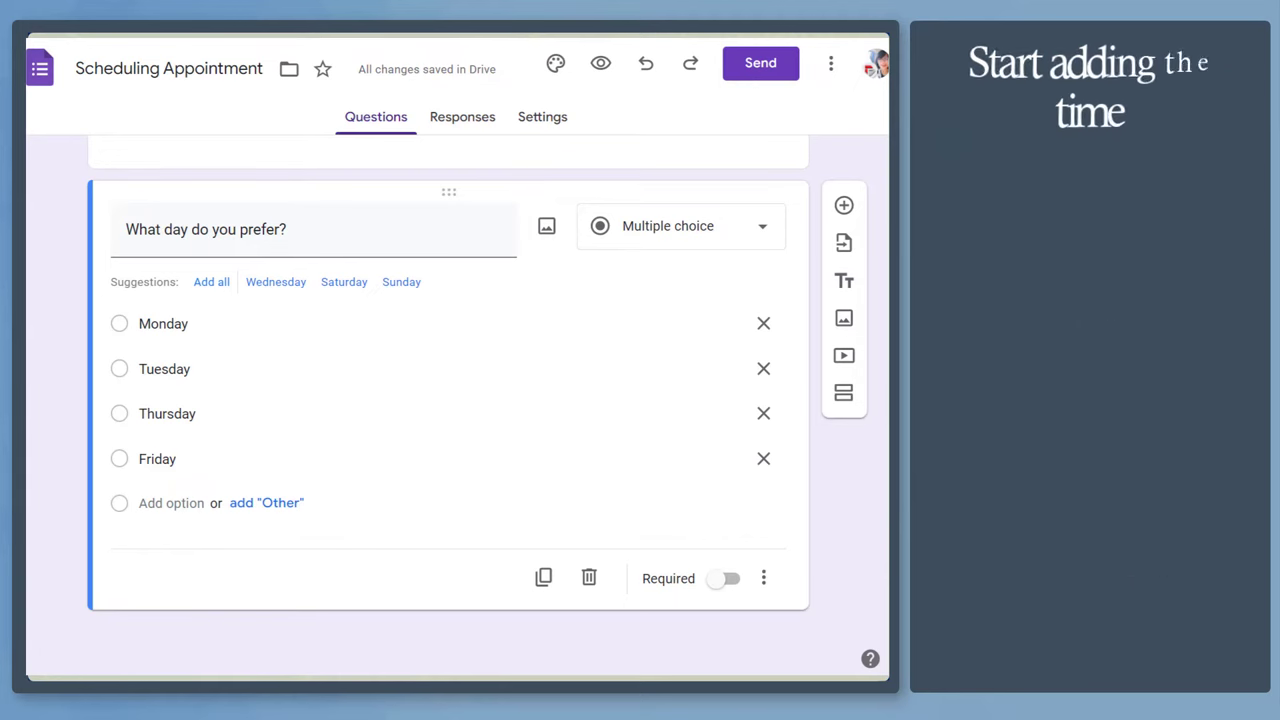
{"action": "mouse_move", "coordinate": [844, 392]}
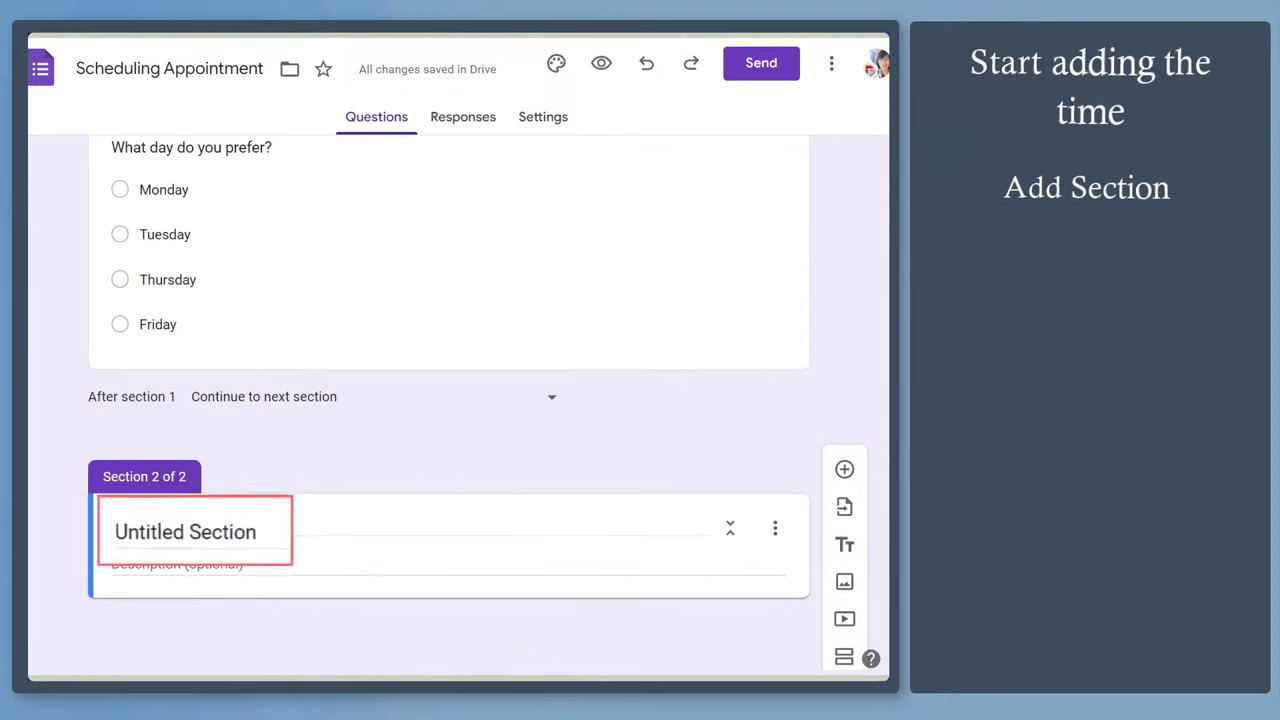
- Name a new section Monday, add its appointment-time question with slots through 1:00 pm and 2:00 pm, and duplicate it for the other days
{"action": "type", "text": "Monday"}
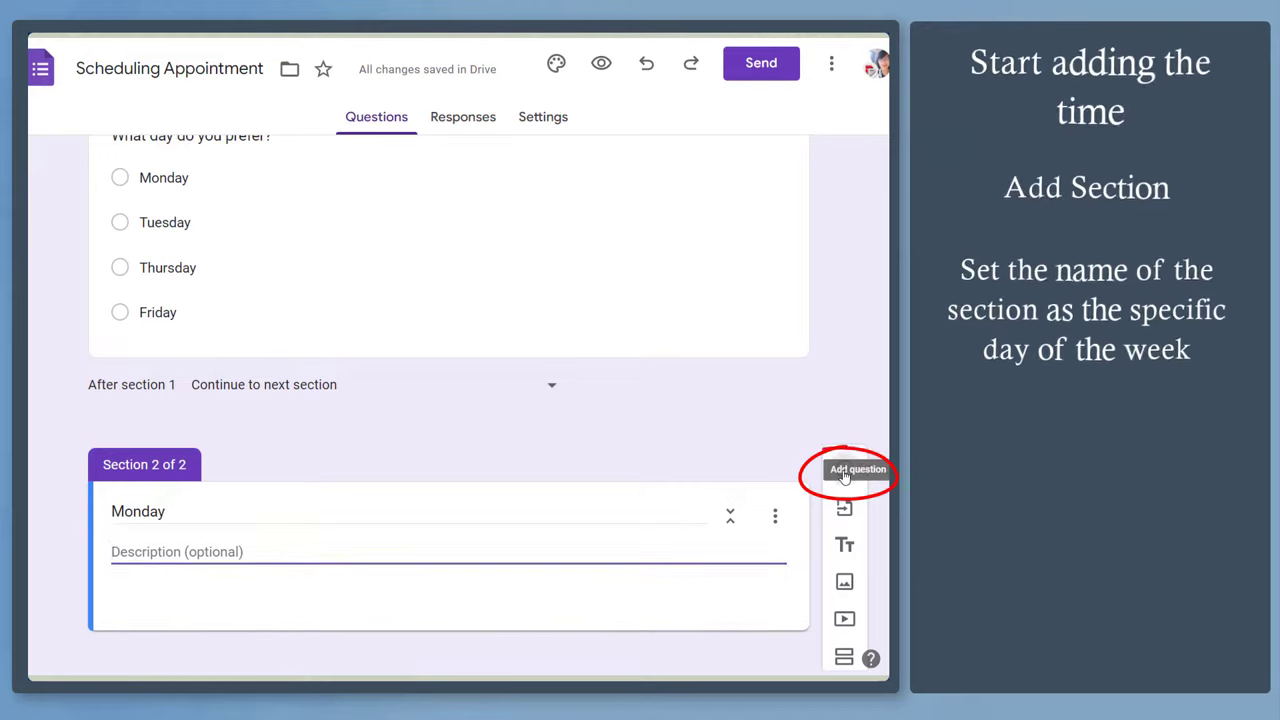
{"action": "left_click", "coordinate": [844, 472]}
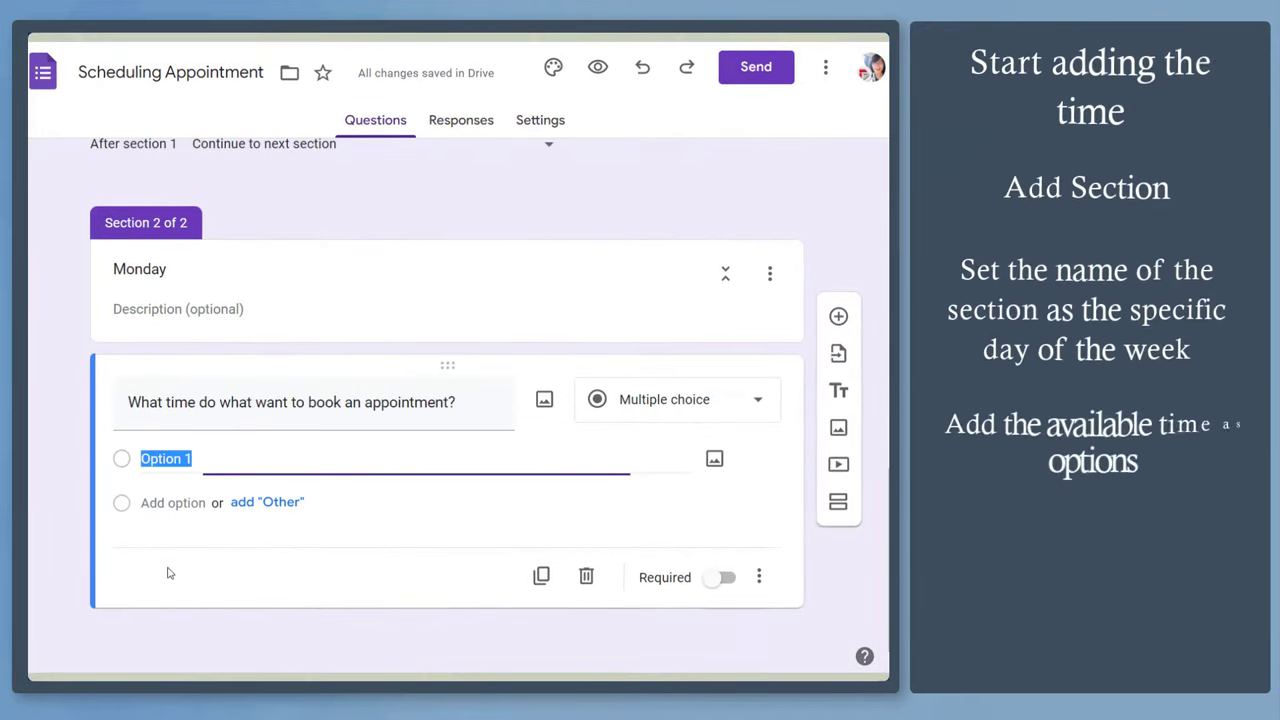
{"action": "type", "text": "1:00 pm"}
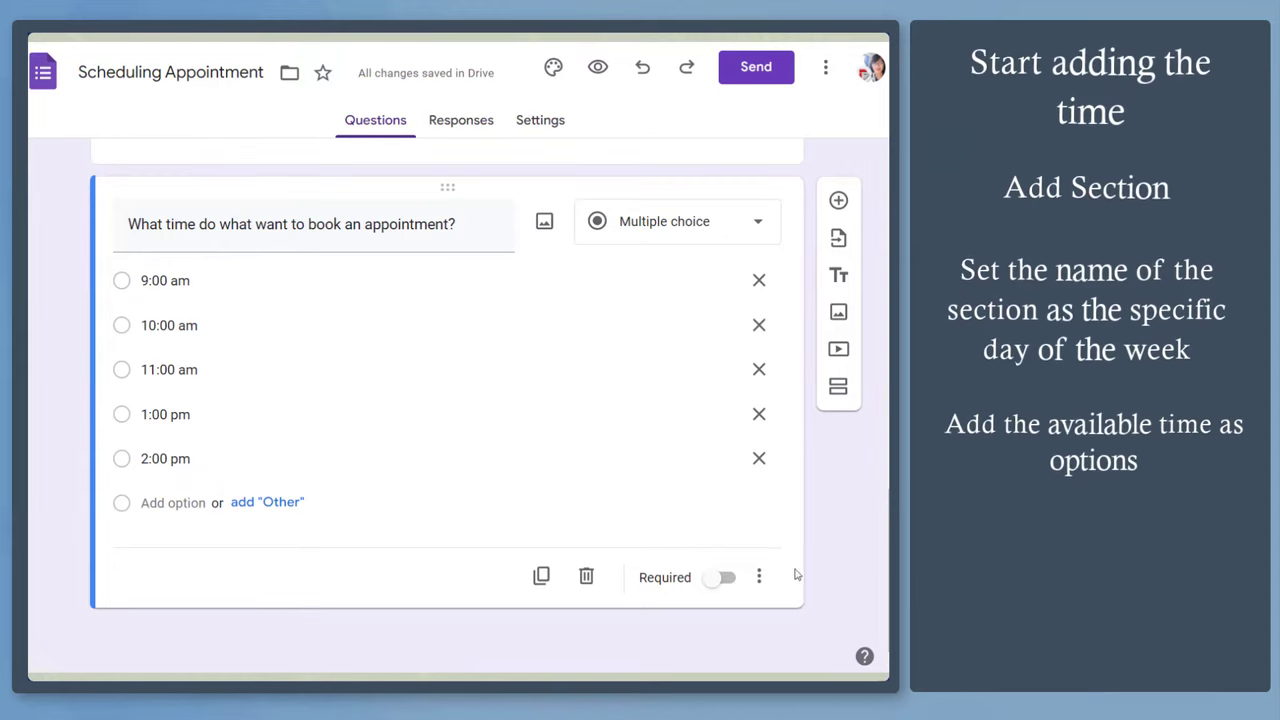
{"action": "left_click", "coordinate": [676, 220]}
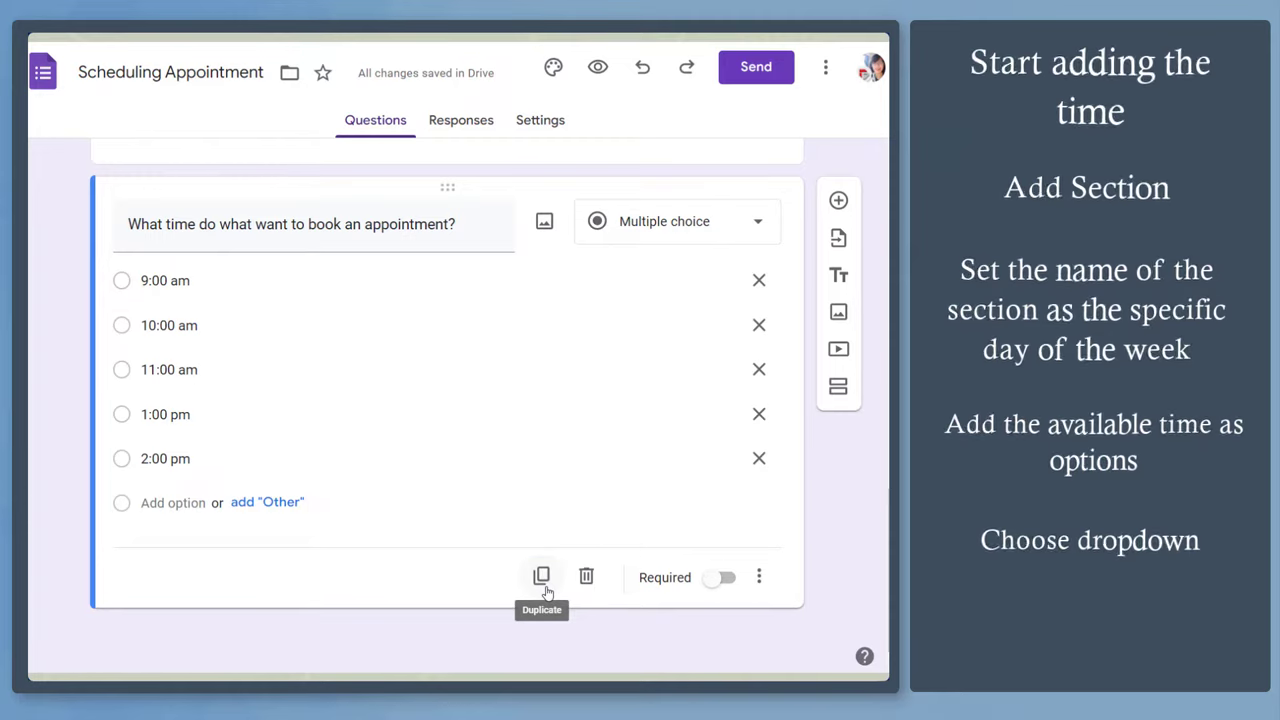
{"action": "left_click", "coordinate": [540, 576]}
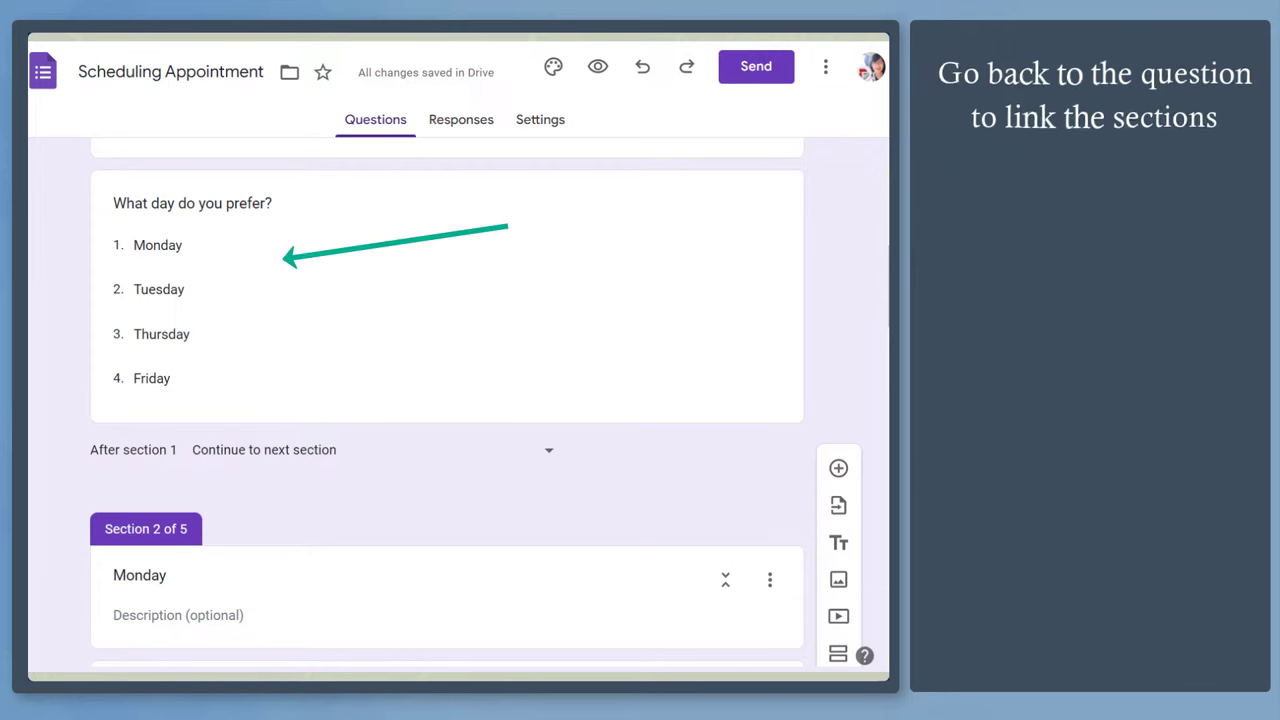
{"action": "mouse_move", "coordinate": [676, 248]}
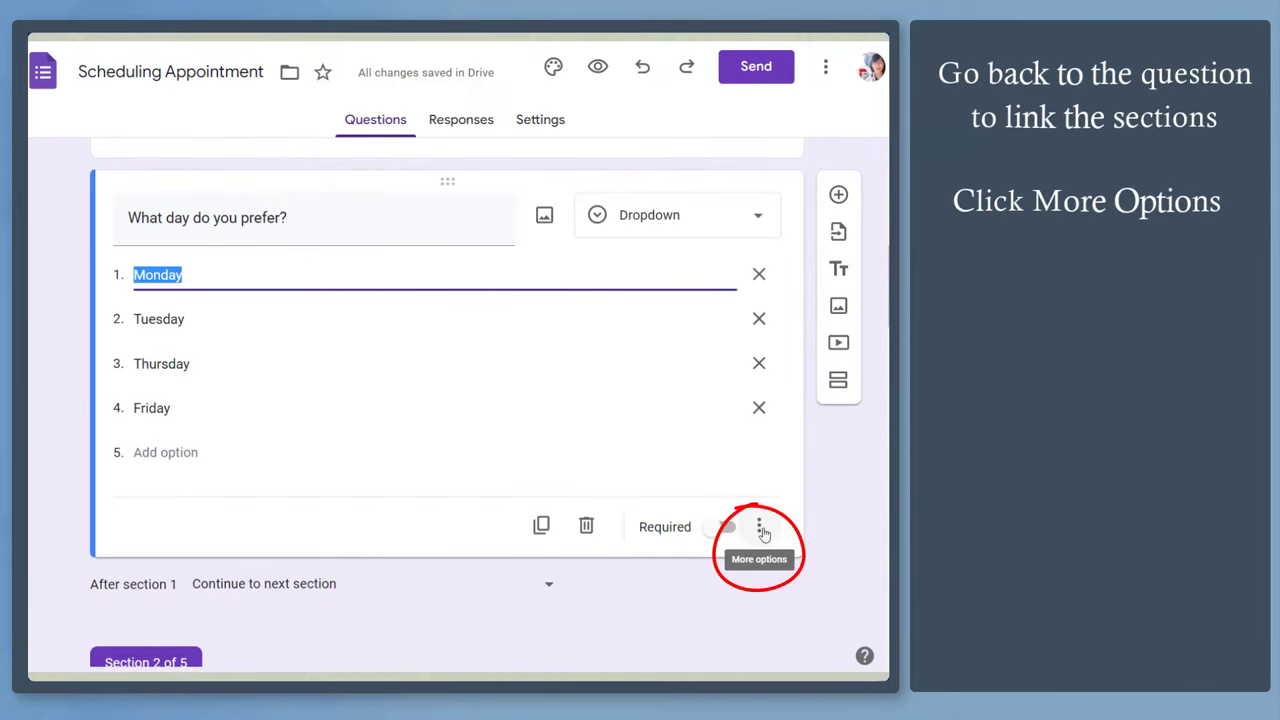
- Enable 'Go to section based on answer' on the day question and route Monday to the Monday section
{"action": "left_click", "coordinate": [760, 524]}
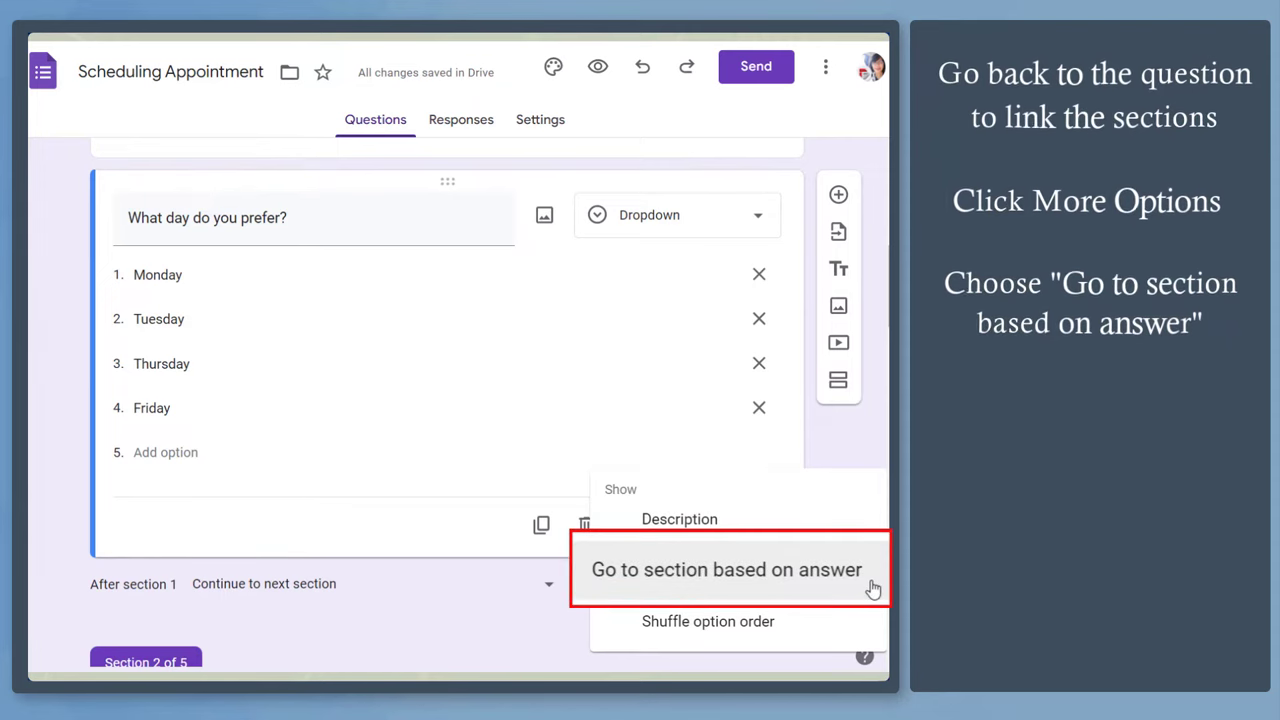
{"action": "left_click", "coordinate": [728, 570]}
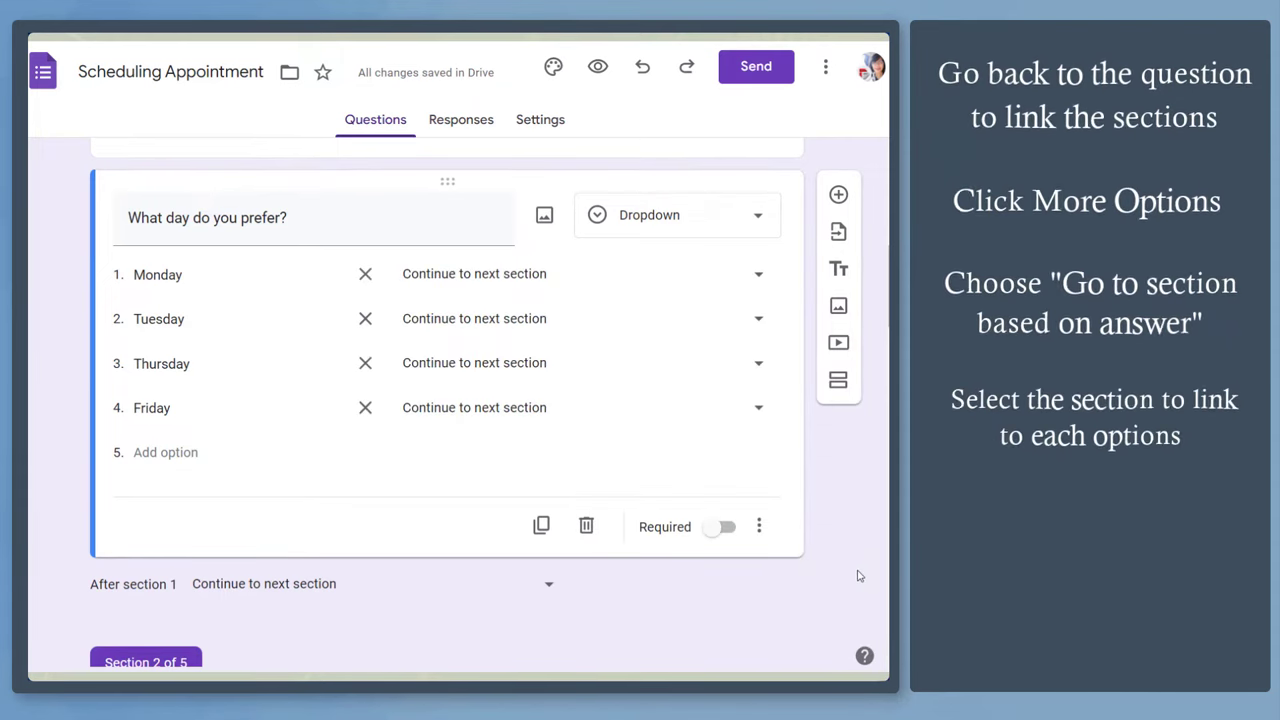
{"action": "mouse_move", "coordinate": [762, 276]}
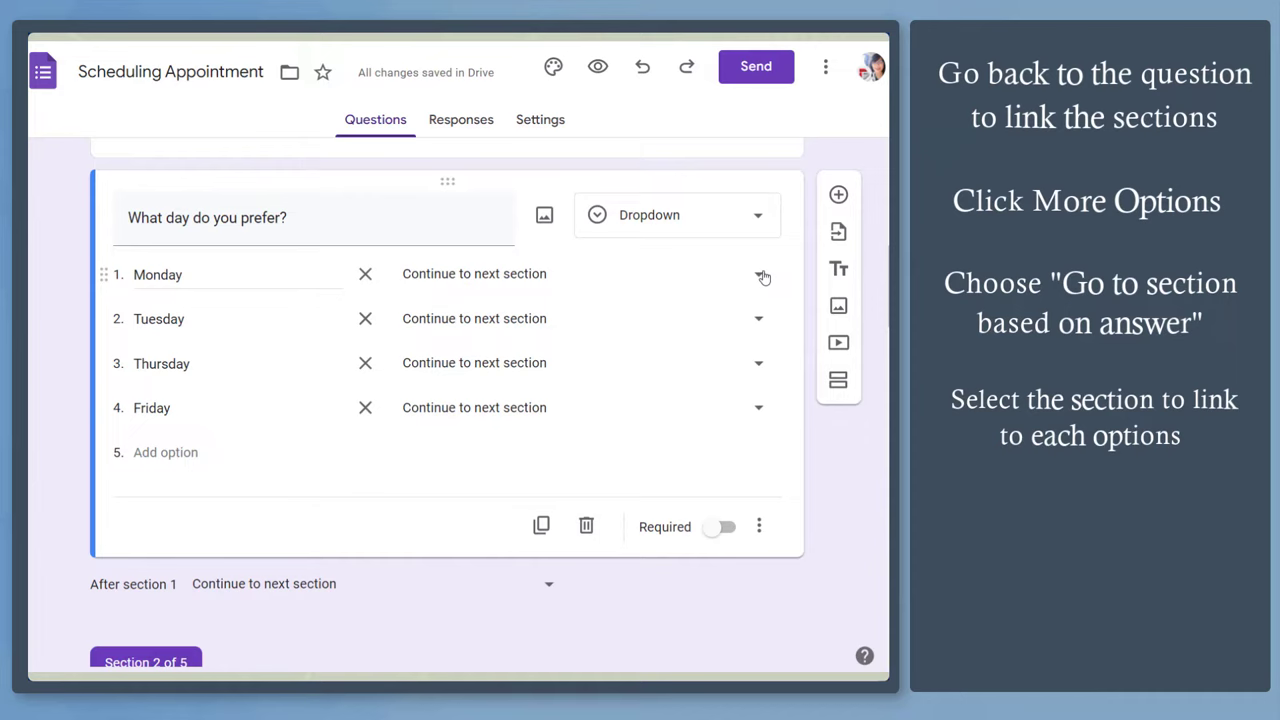
{"action": "left_click", "coordinate": [764, 274]}
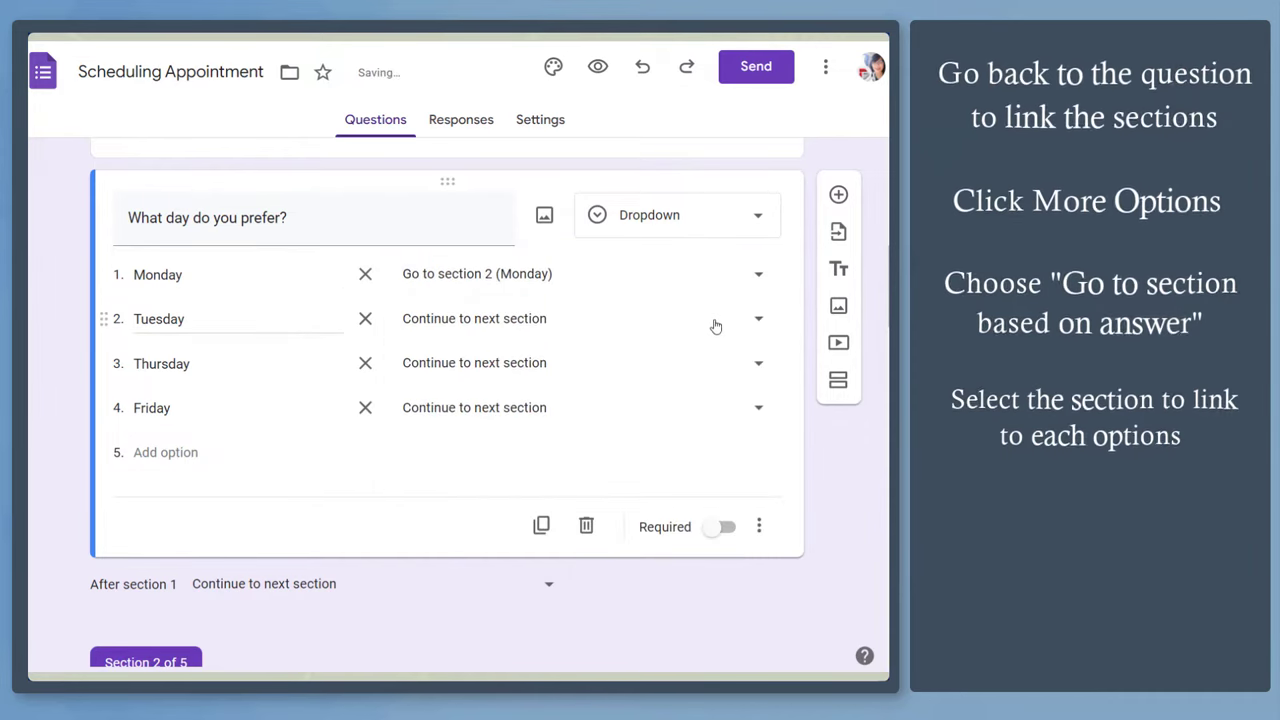
- Route Tuesday, Thursday and Friday answers to their matching time-slot sections
{"action": "left_click", "coordinate": [758, 318]}
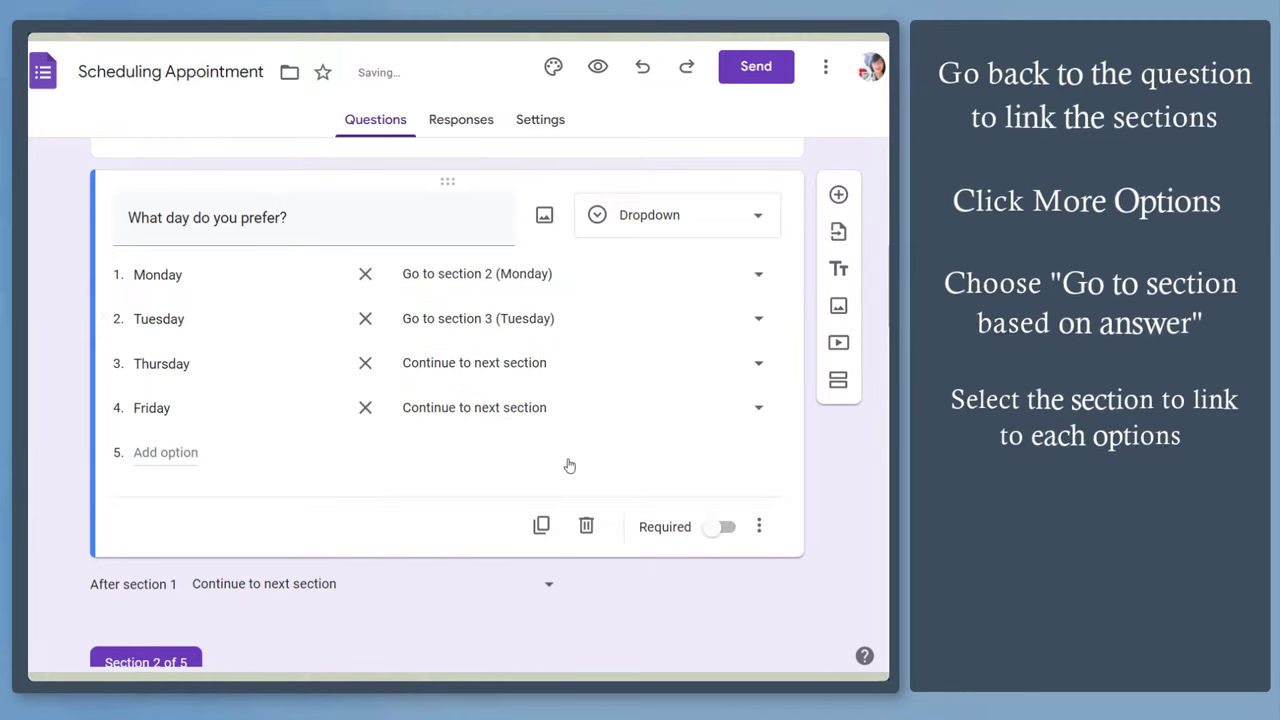
{"action": "left_click", "coordinate": [758, 364]}
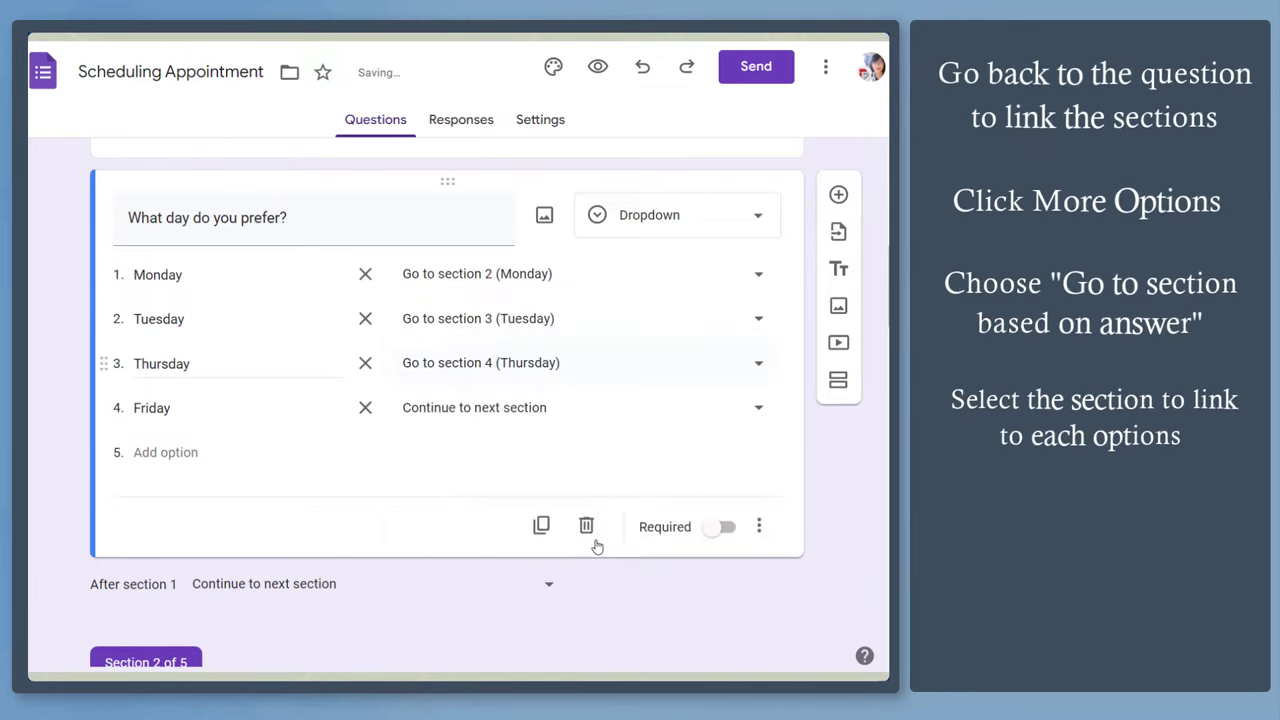
{"action": "left_click", "coordinate": [758, 408]}
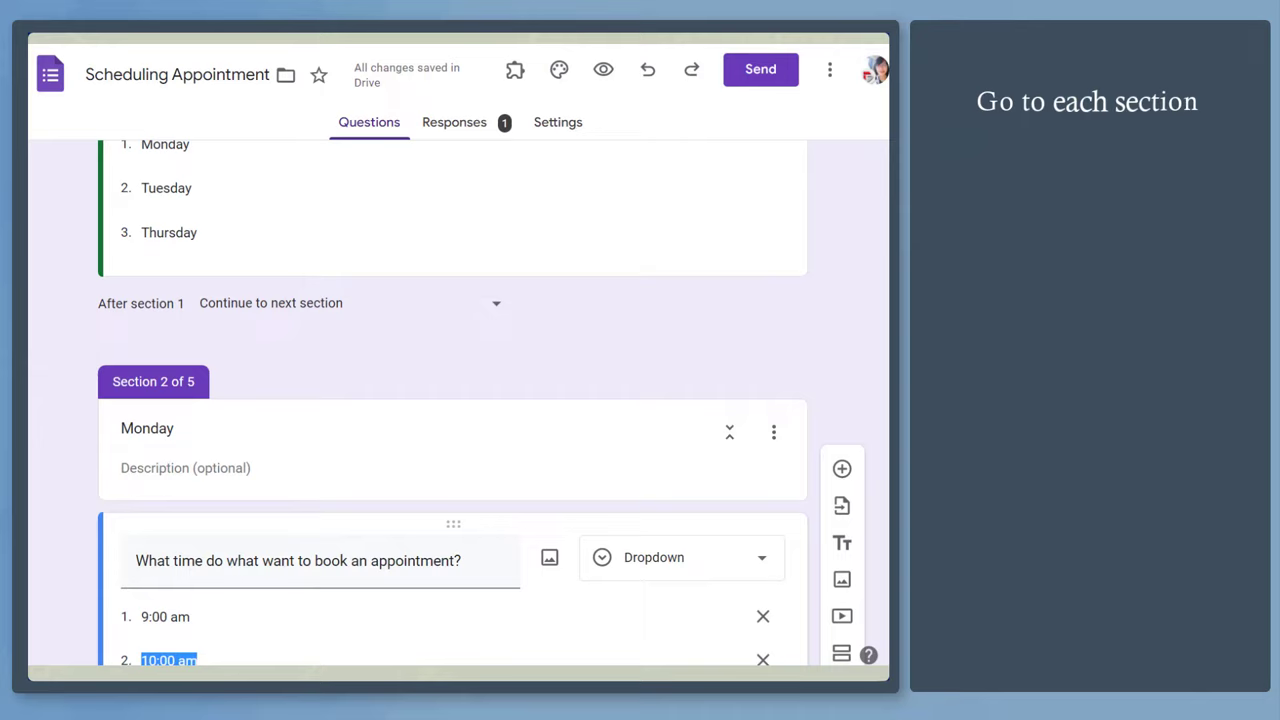
- Enable 'Go to section based on answer' on the Monday appointment-time question
{"action": "scroll", "scroll_direction": "down", "scroll_amount": 3}
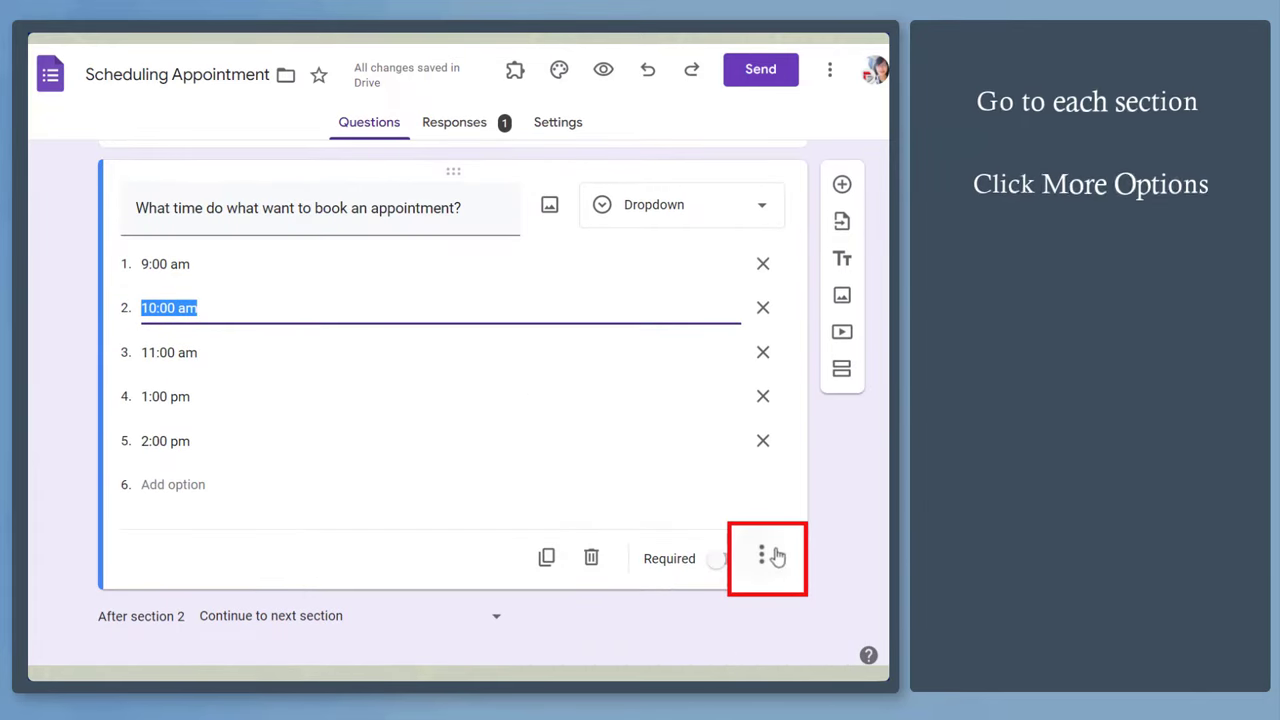
{"action": "left_click", "coordinate": [762, 556]}
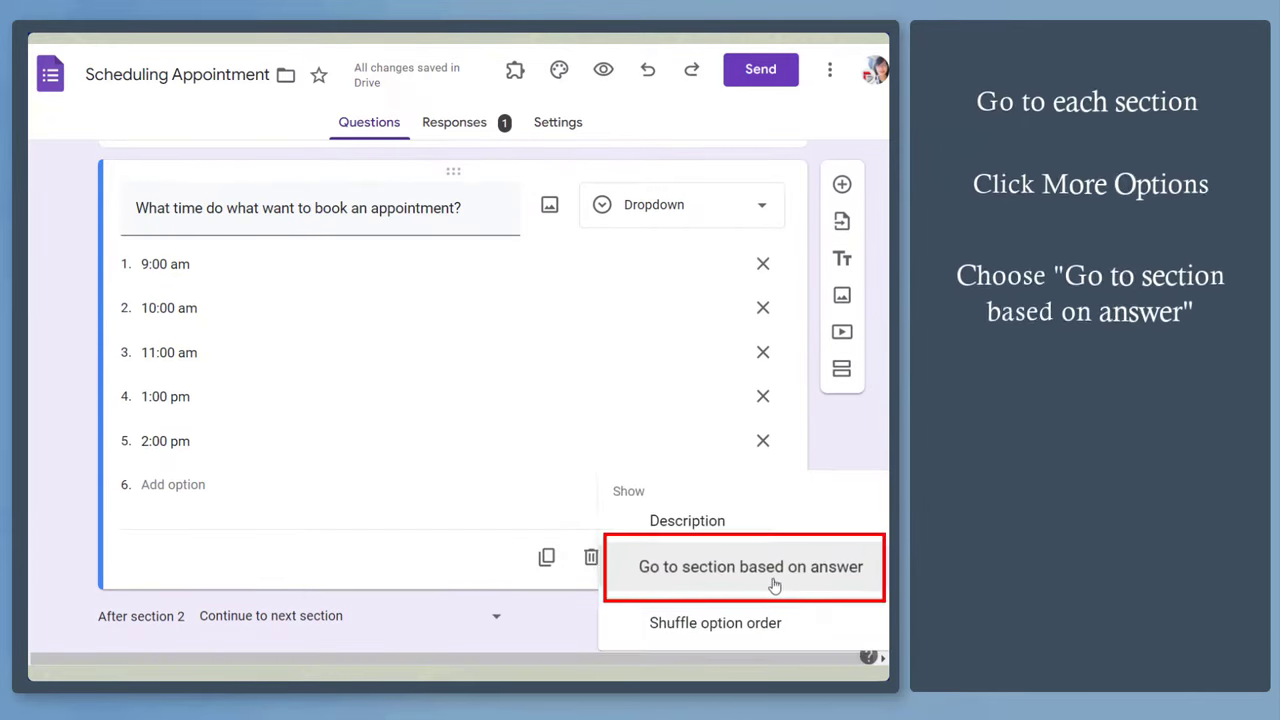
{"action": "left_click", "coordinate": [744, 568]}
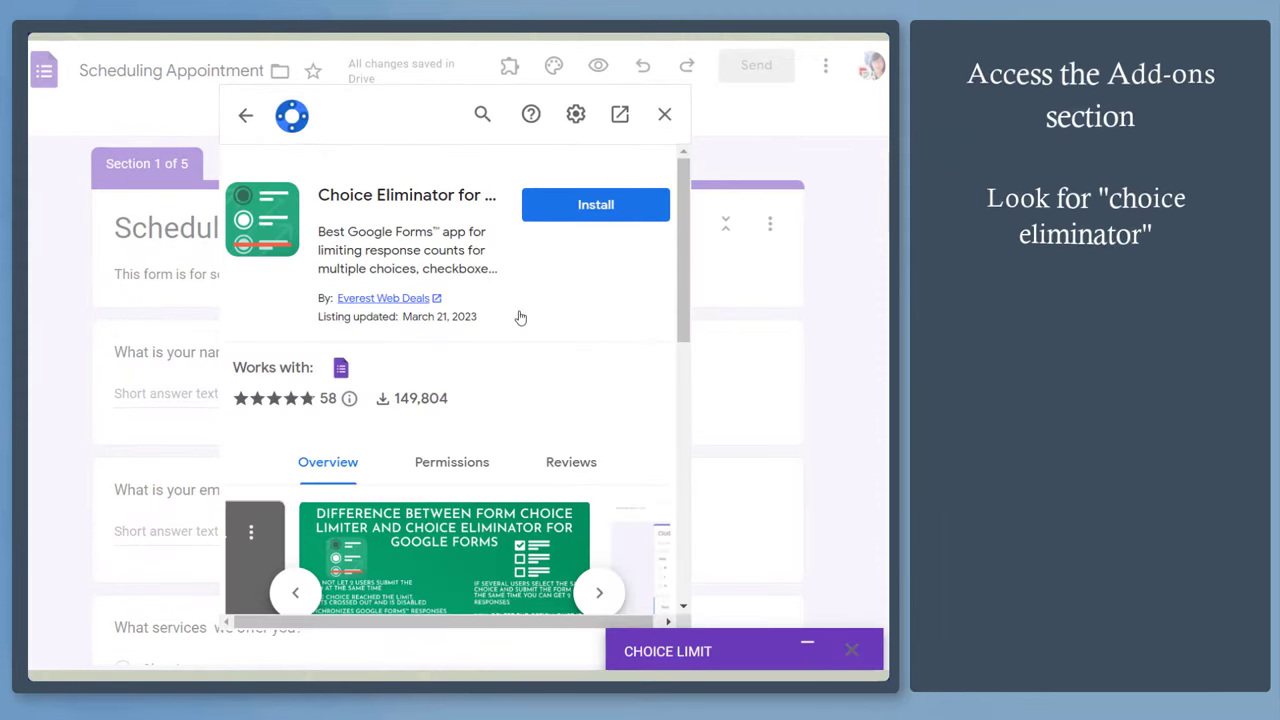
- Install the Choice Limit add-on and set a Number limit of 1 response per option on the day and time questions
{"action": "left_click", "coordinate": [664, 114]}
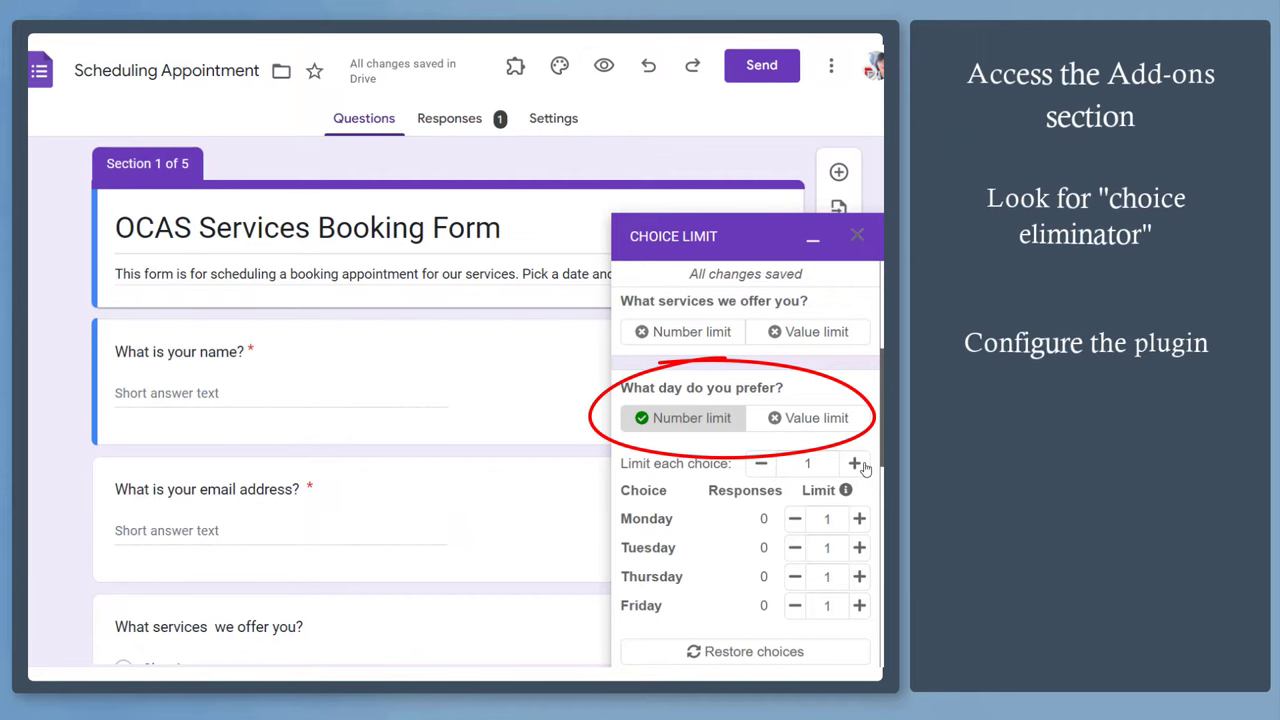
{"action": "left_click", "coordinate": [448, 118]}
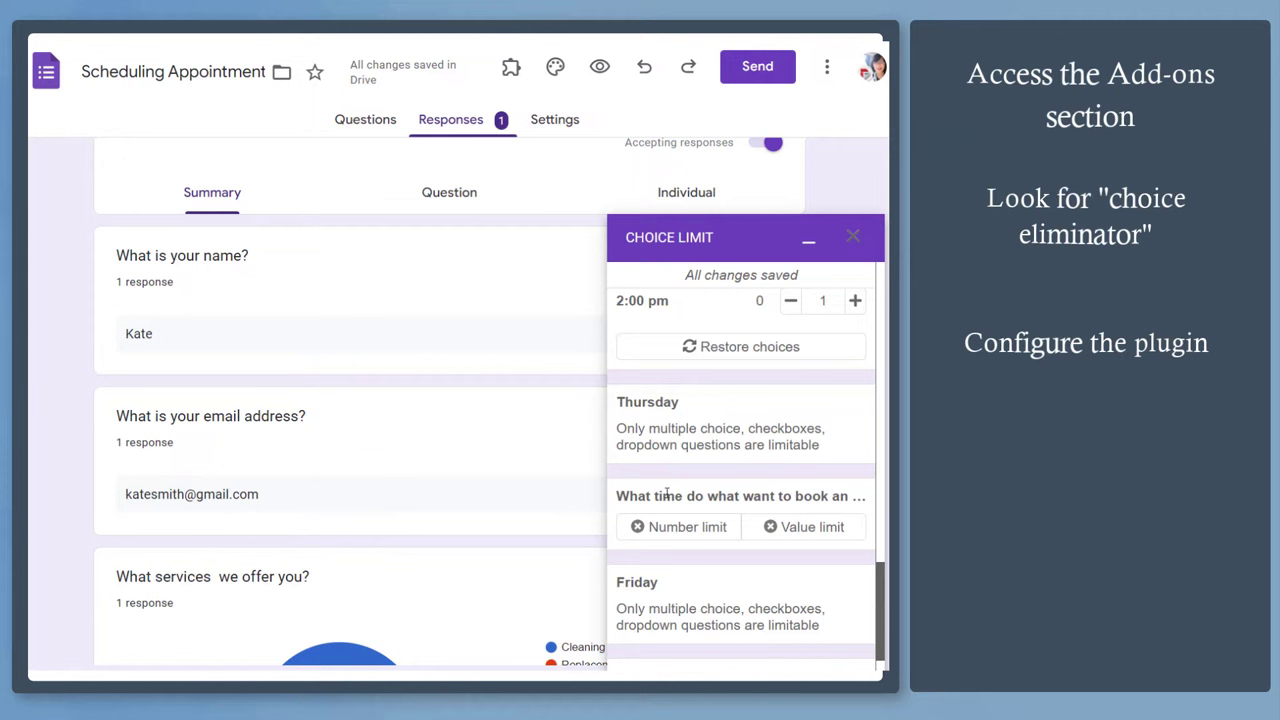
{"action": "left_click", "coordinate": [678, 528]}
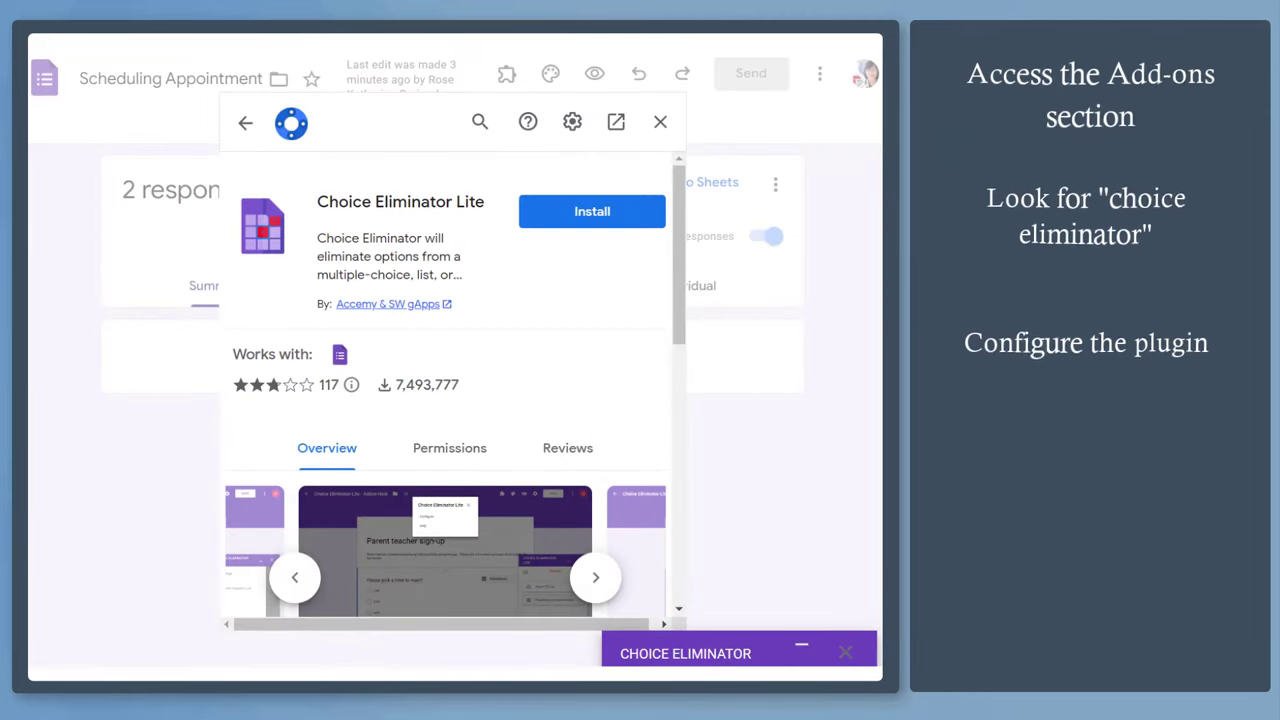
- Install and launch Choice Eliminator Lite, then turn on Eliminate Choices for 'What day do you prefer?'
{"action": "left_click", "coordinate": [592, 212]}
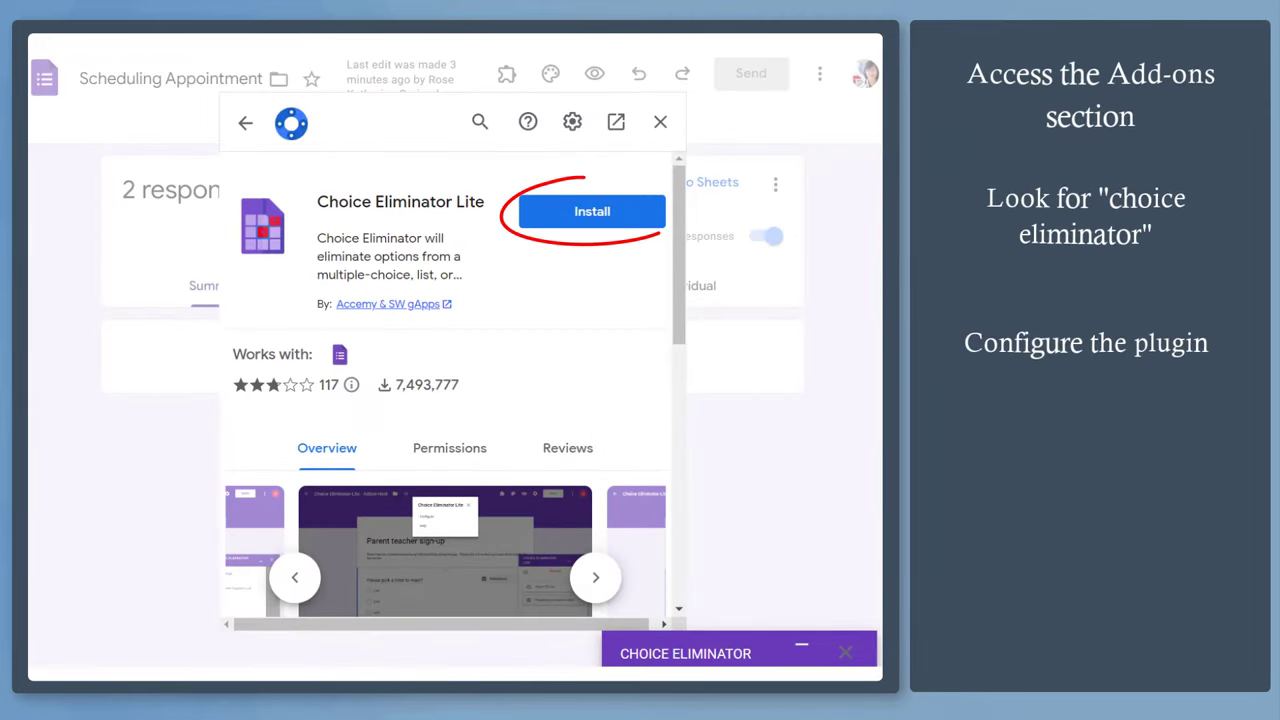
{"action": "left_click", "coordinate": [506, 72]}
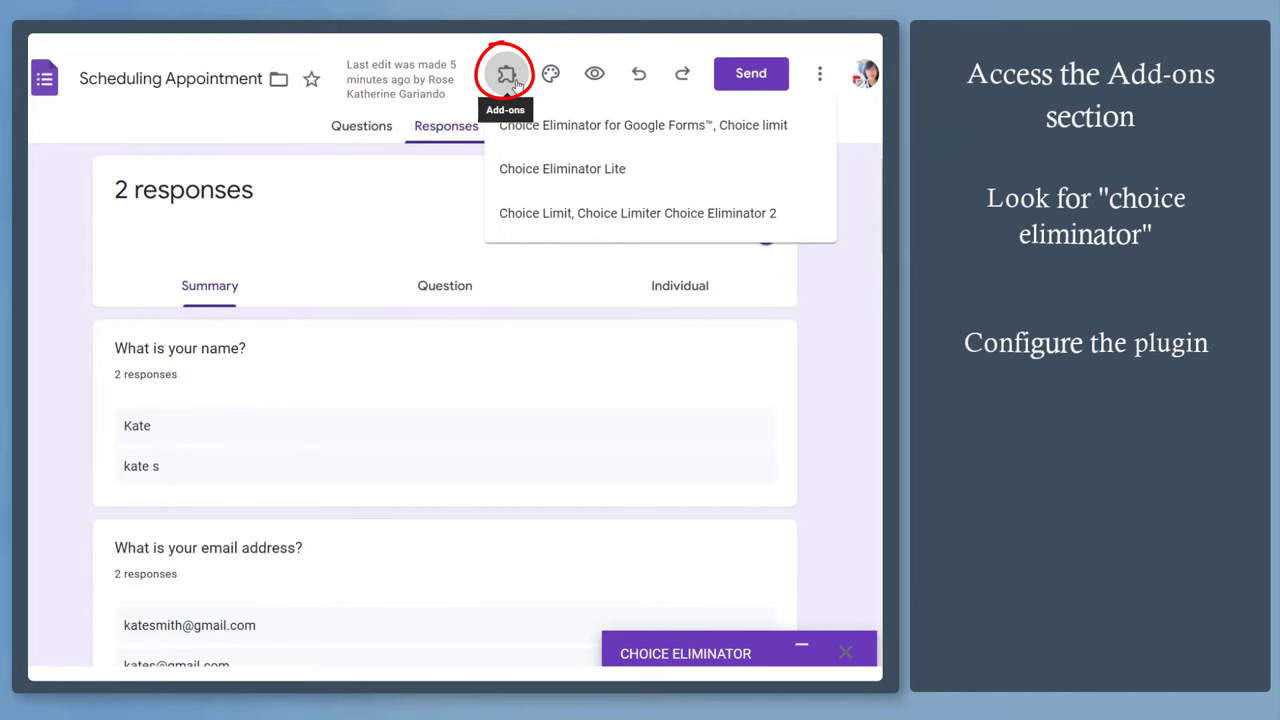
{"action": "left_click", "coordinate": [562, 168]}
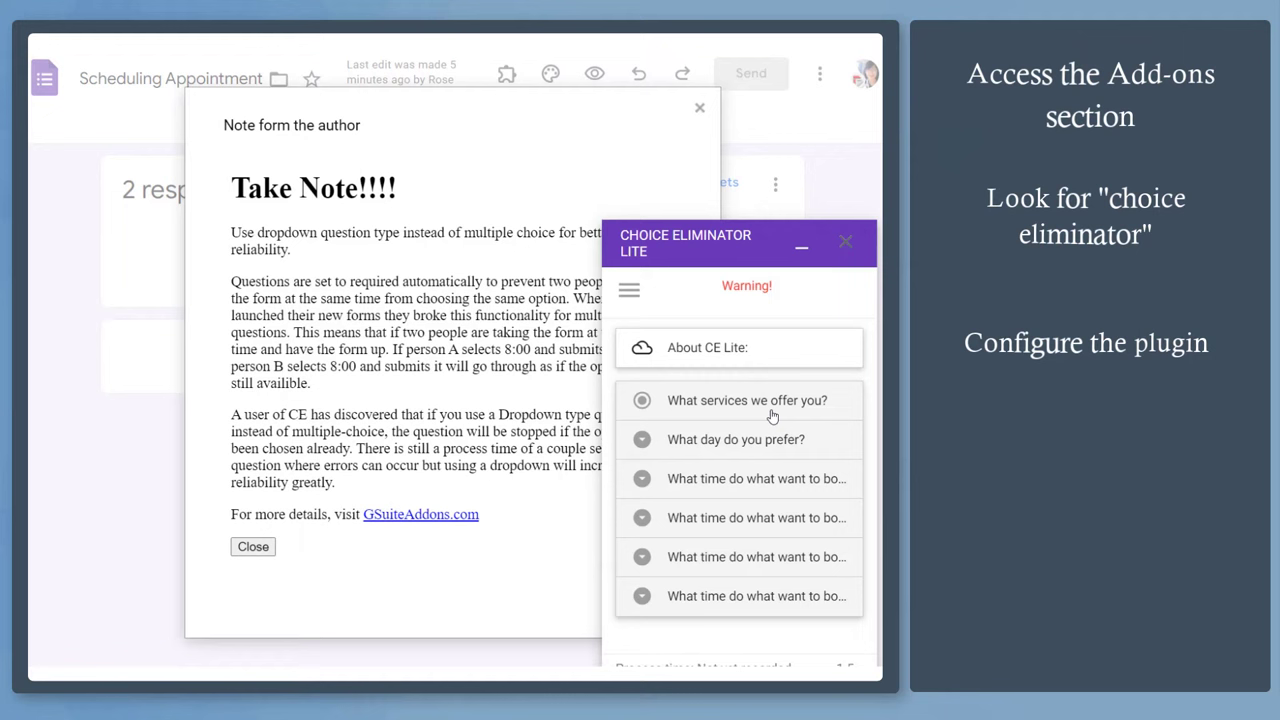
{"action": "left_click", "coordinate": [640, 440]}
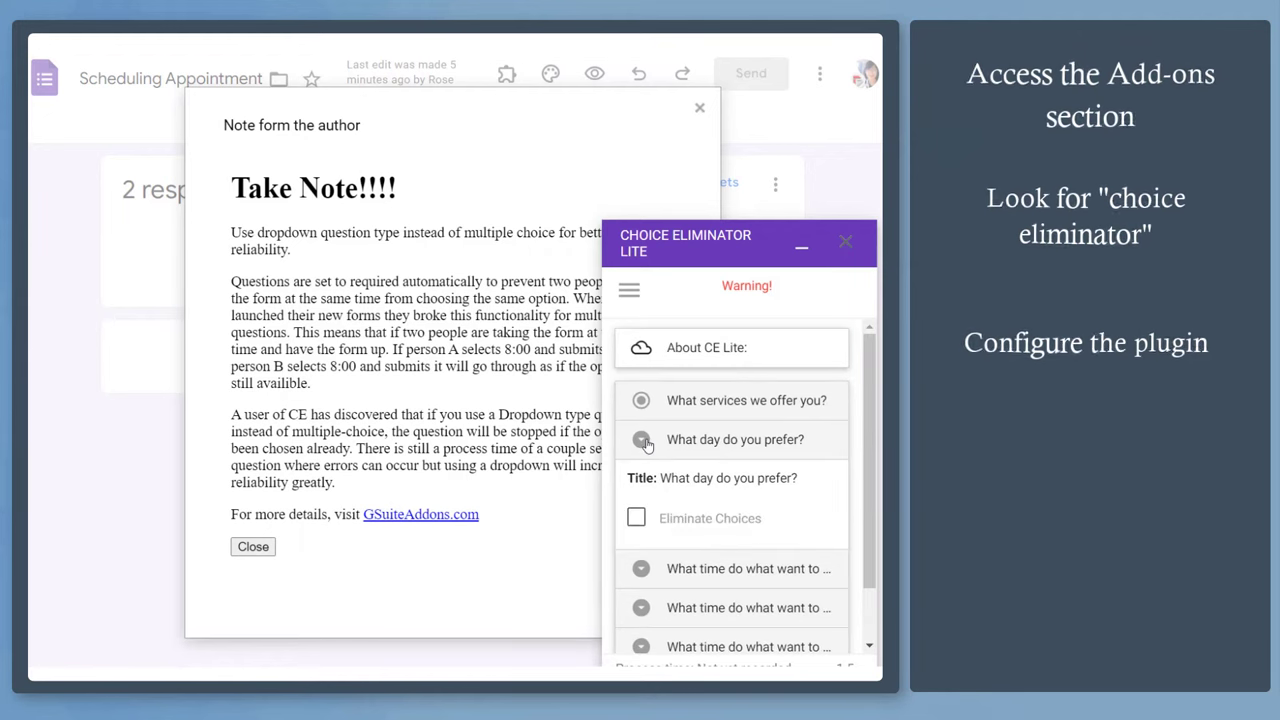
{"action": "left_click", "coordinate": [636, 518]}
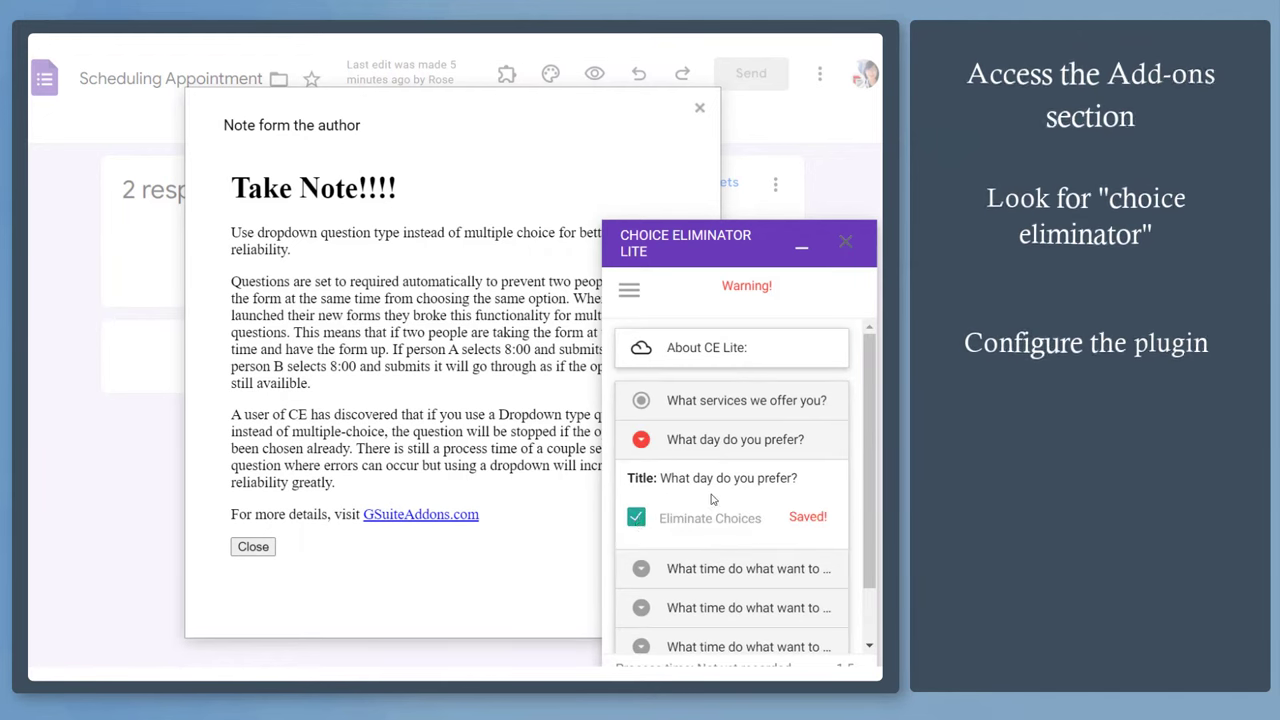
{"action": "scroll", "scroll_direction": "down", "scroll_amount": 3}
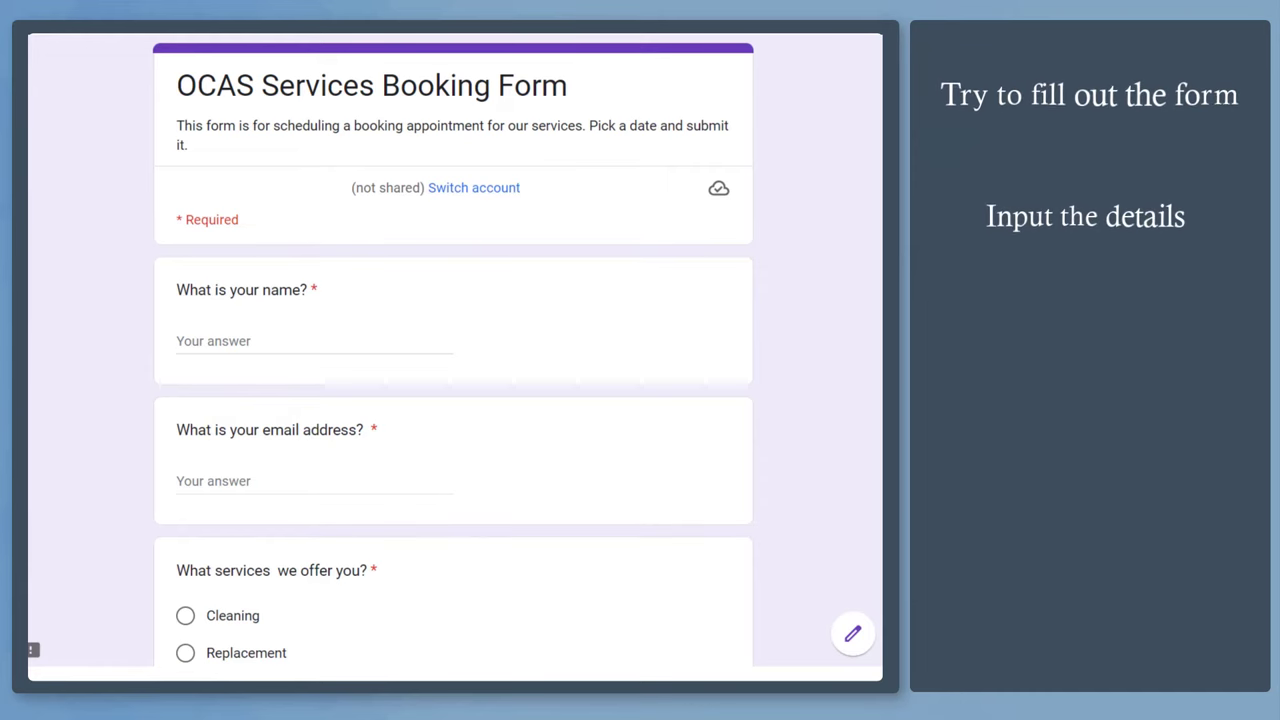
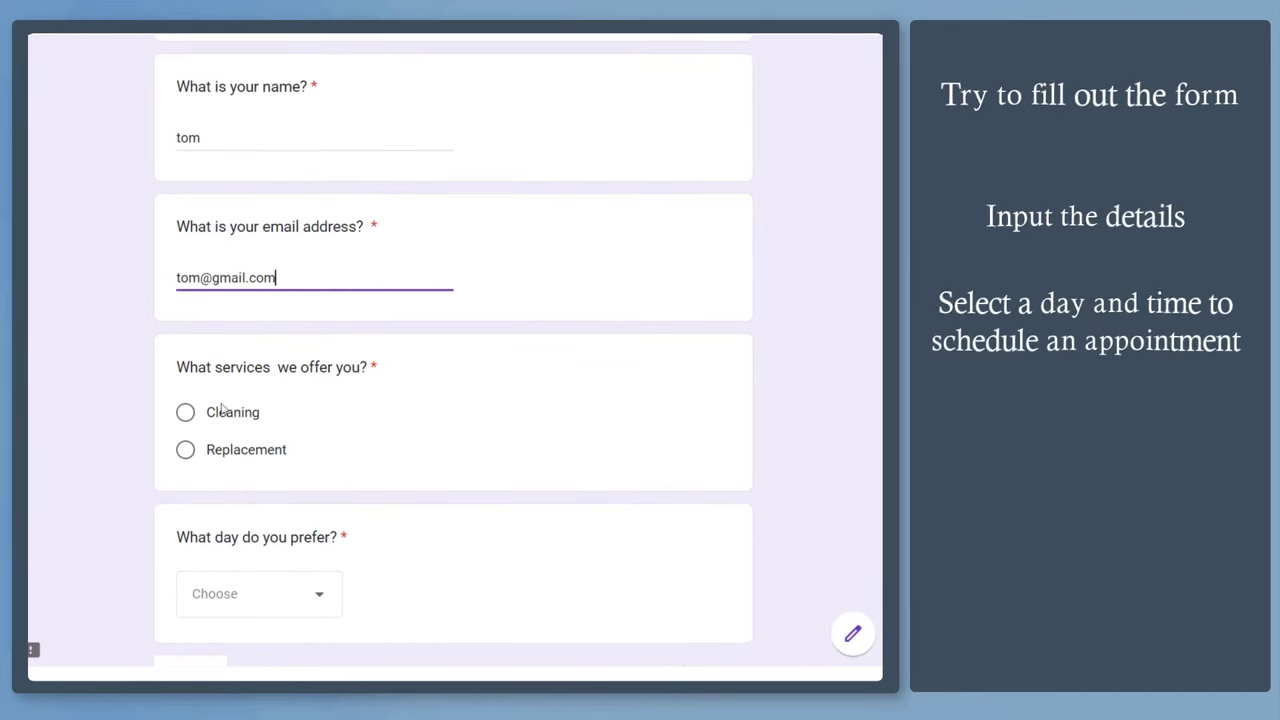
{"action": "left_click", "coordinate": [258, 594]}
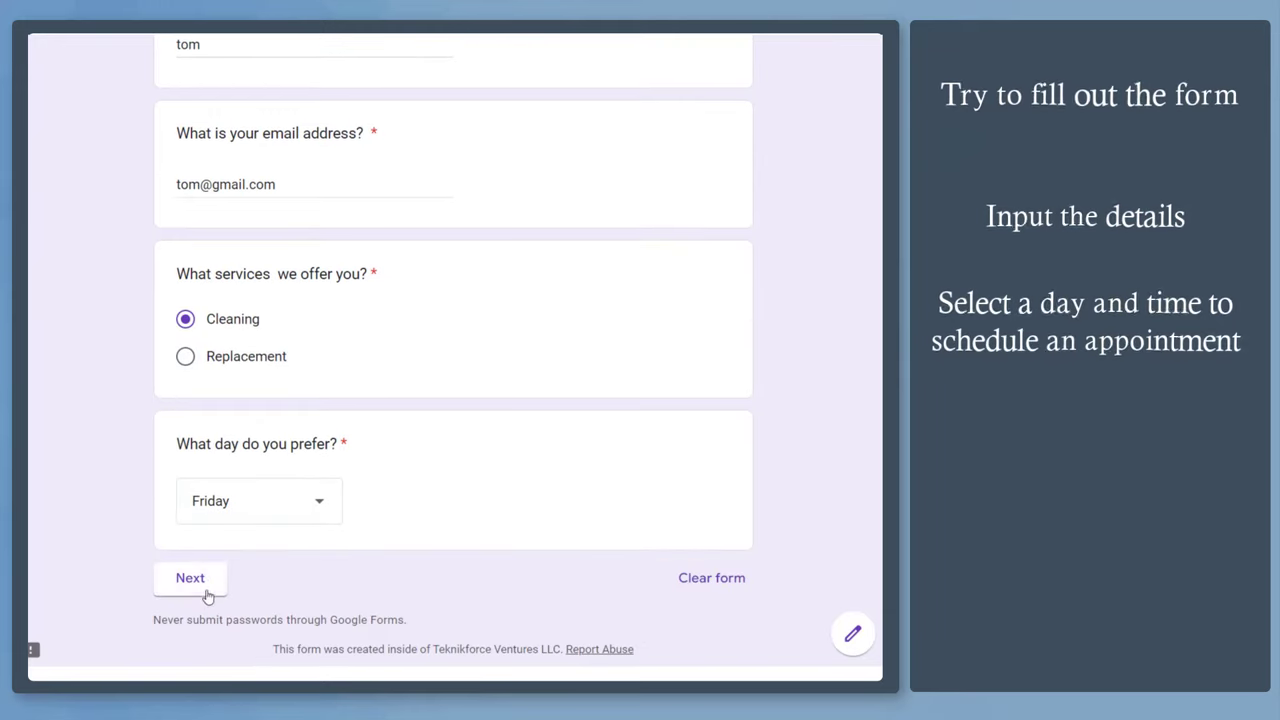
{"action": "left_click", "coordinate": [190, 578]}
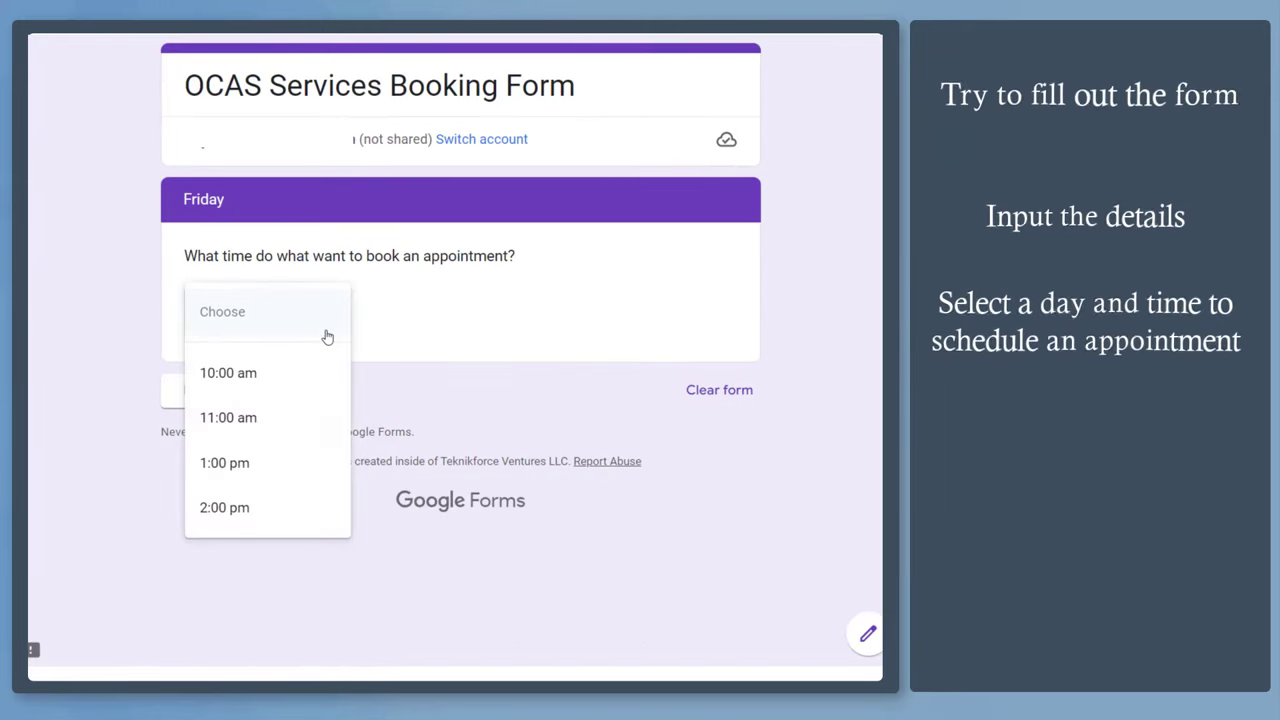
{"action": "left_click", "coordinate": [228, 374]}
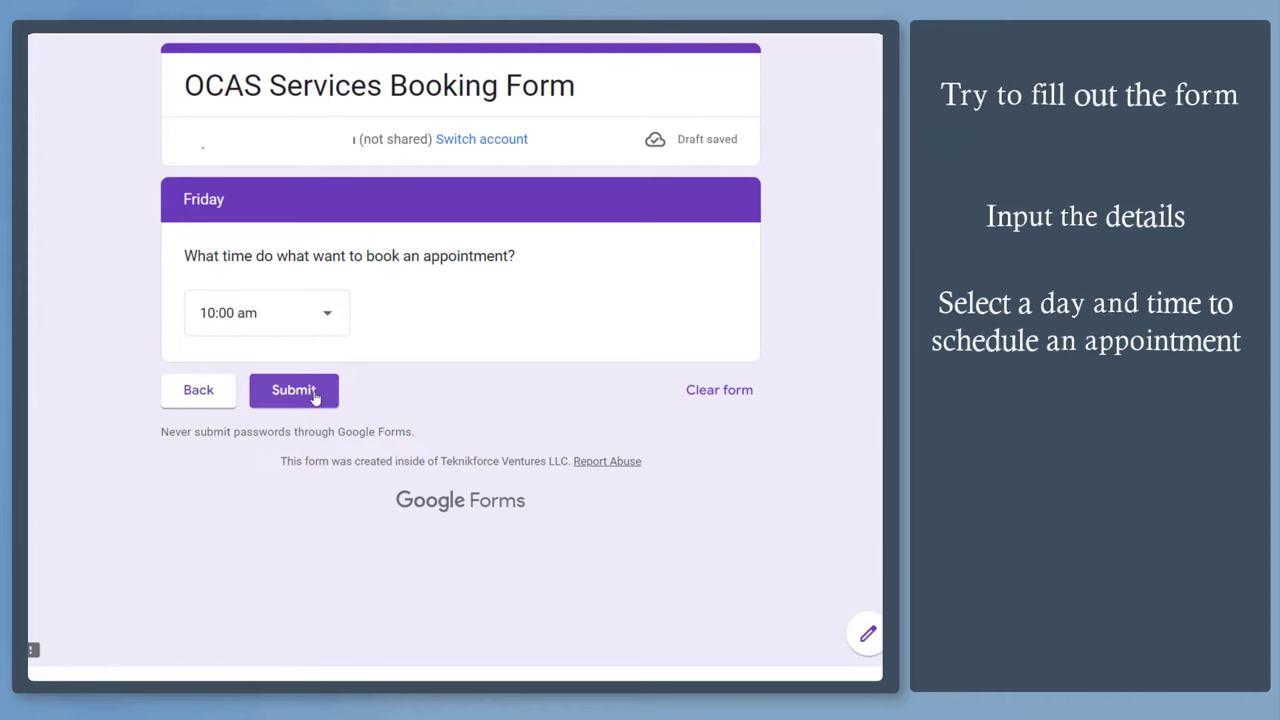
{"action": "left_click", "coordinate": [294, 390]}
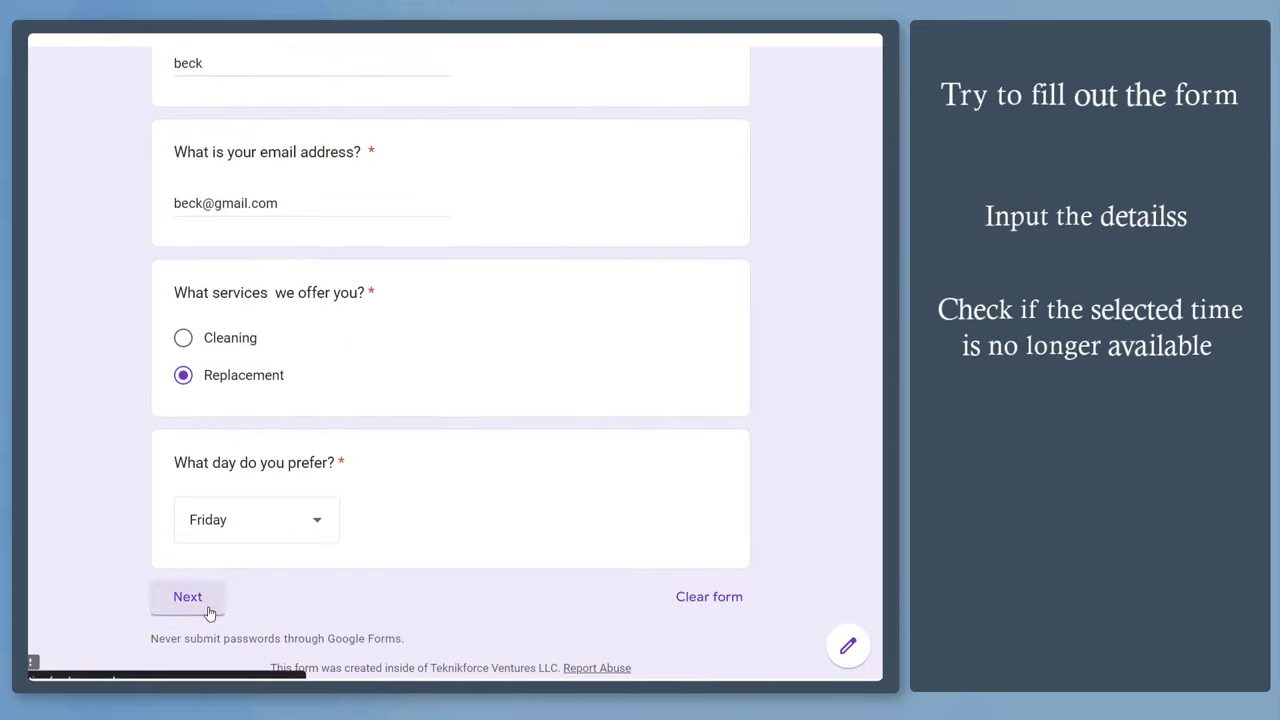
- Continue to the Friday time slots and book 11:00 am, since 10:00 am is no longer offered
{"action": "left_click", "coordinate": [188, 596]}
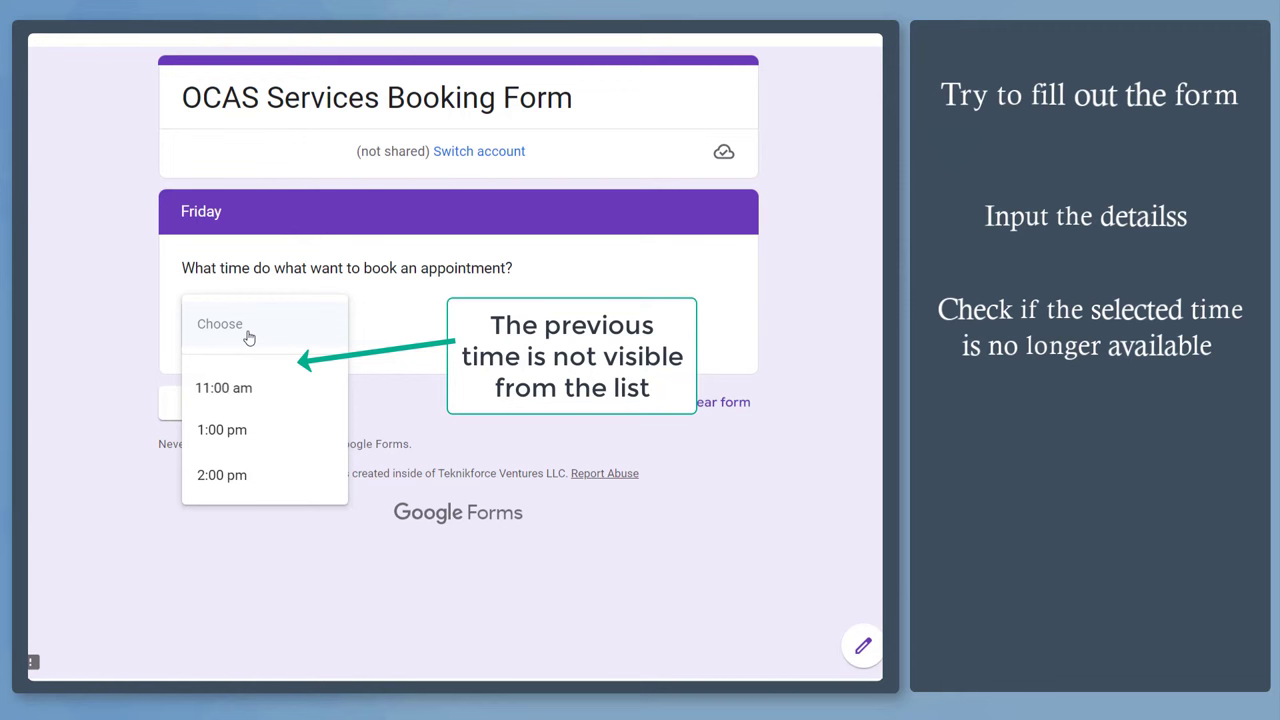
{"action": "mouse_move", "coordinate": [272, 388]}
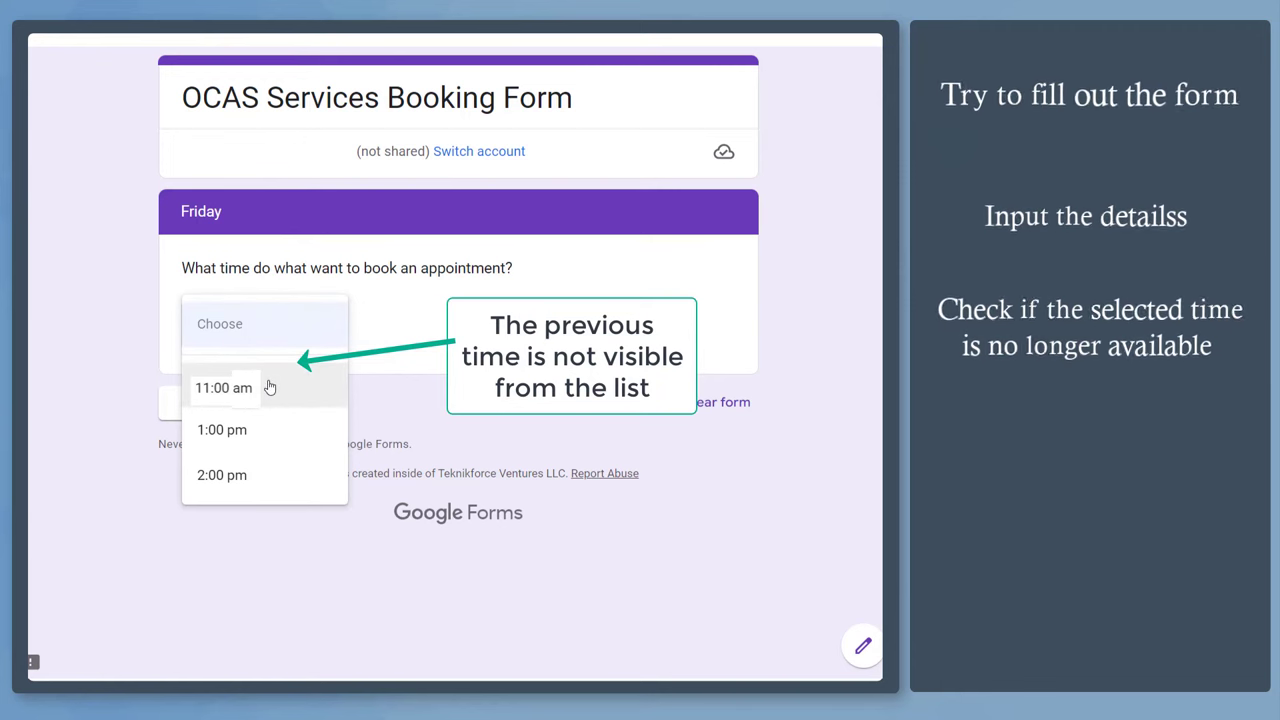
{"action": "left_click", "coordinate": [224, 388]}
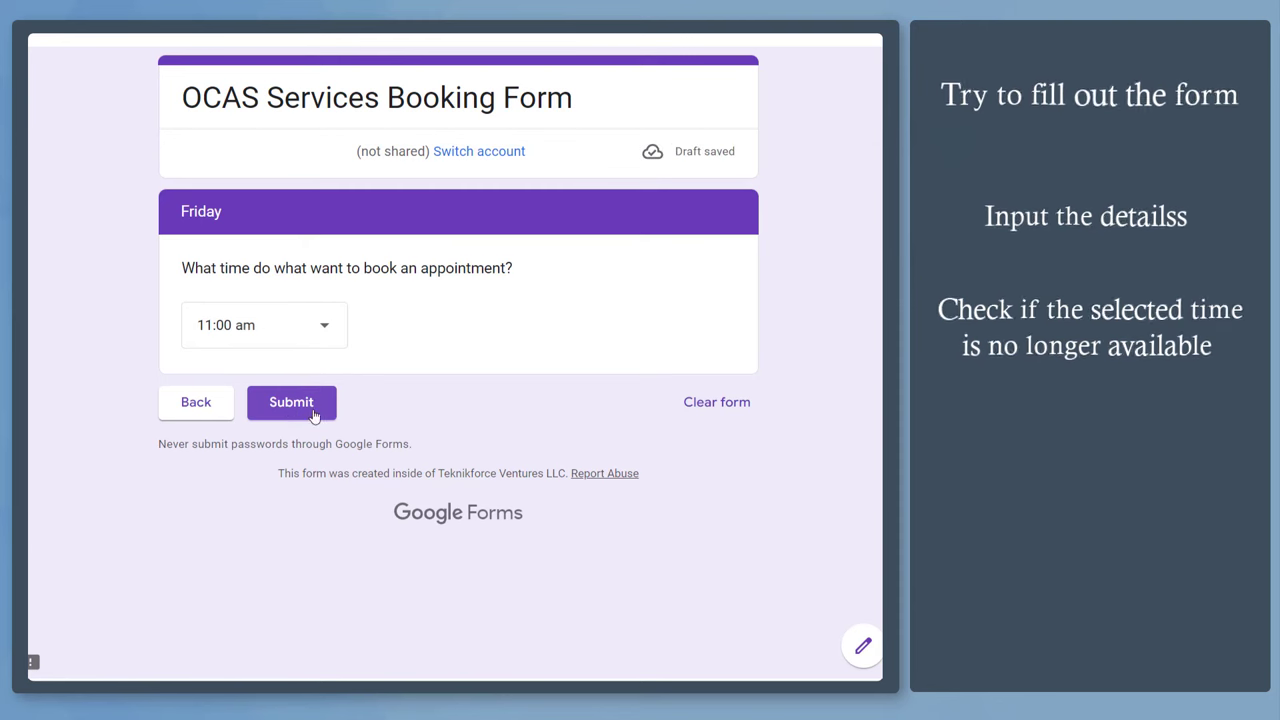